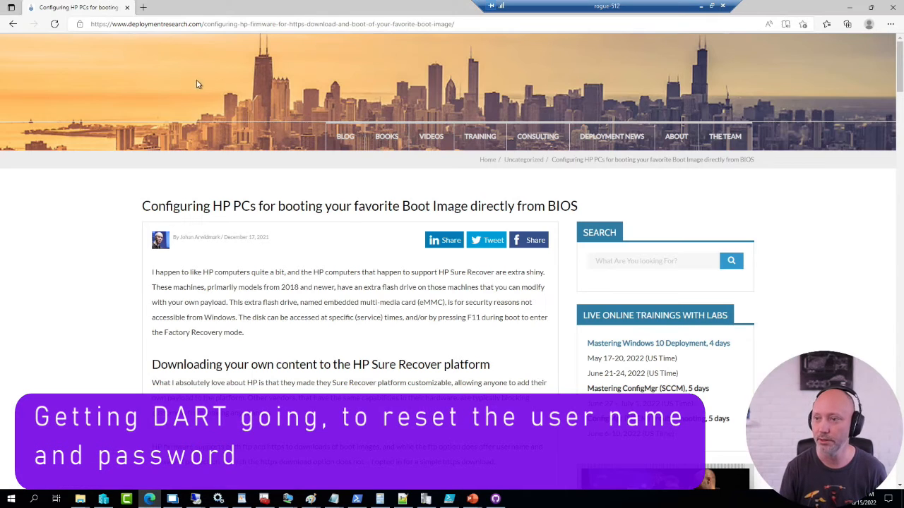
Return to the Deployment Research home page and open the DaRT admin password reset post.
left_click(272, 24)
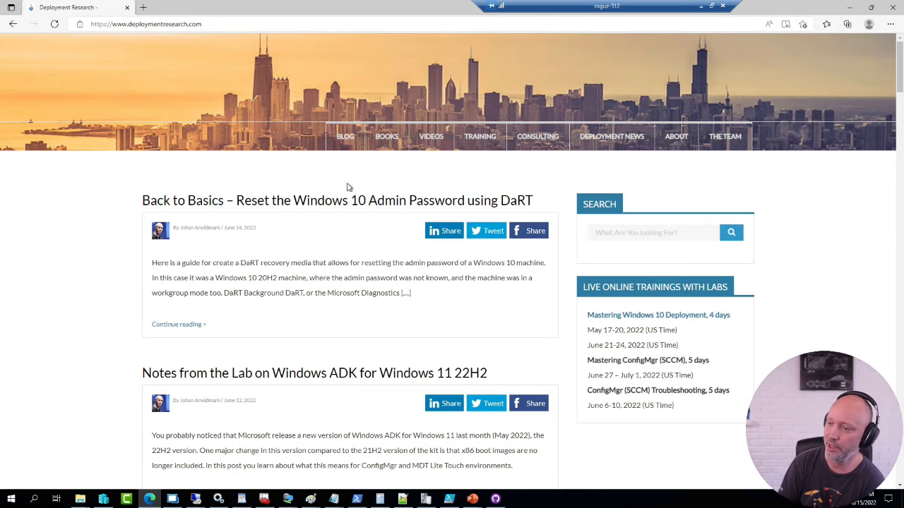
left_click(337, 200)
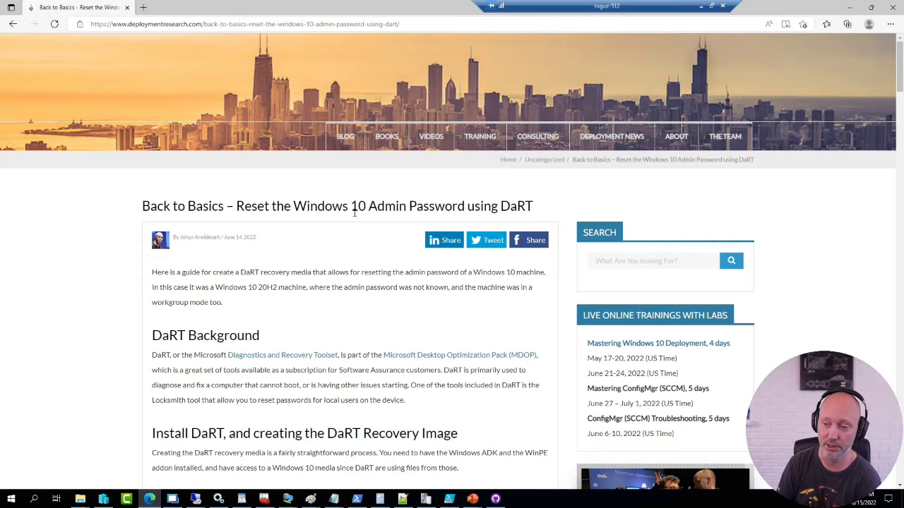
scroll("down", 3)
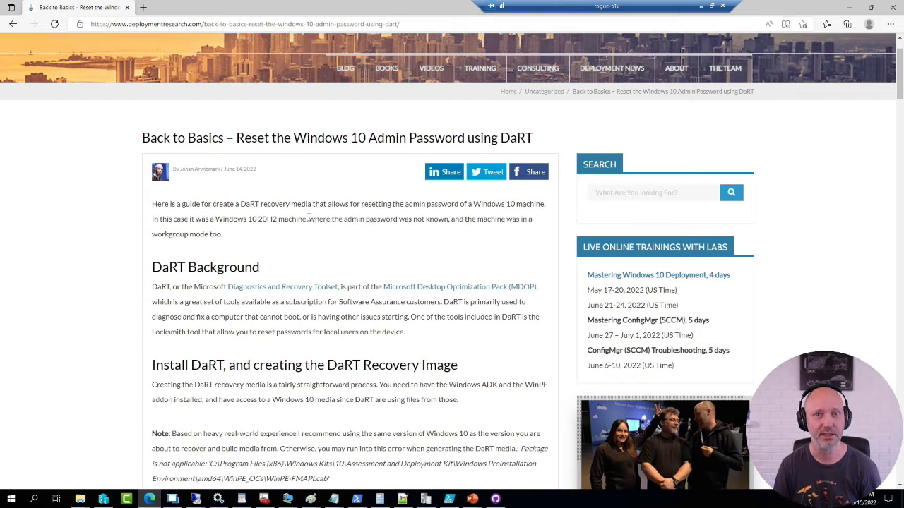
mouse_move(558, 254)
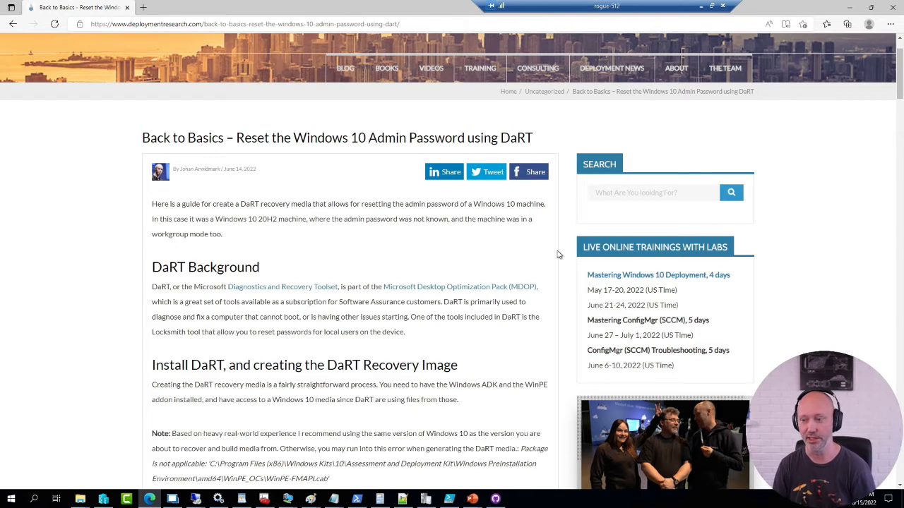
mouse_move(363, 326)
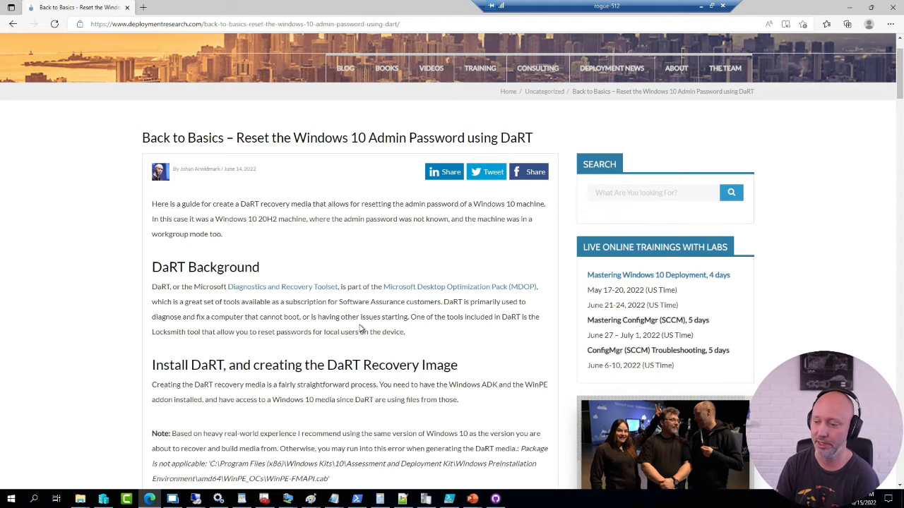
scroll("down", 3)
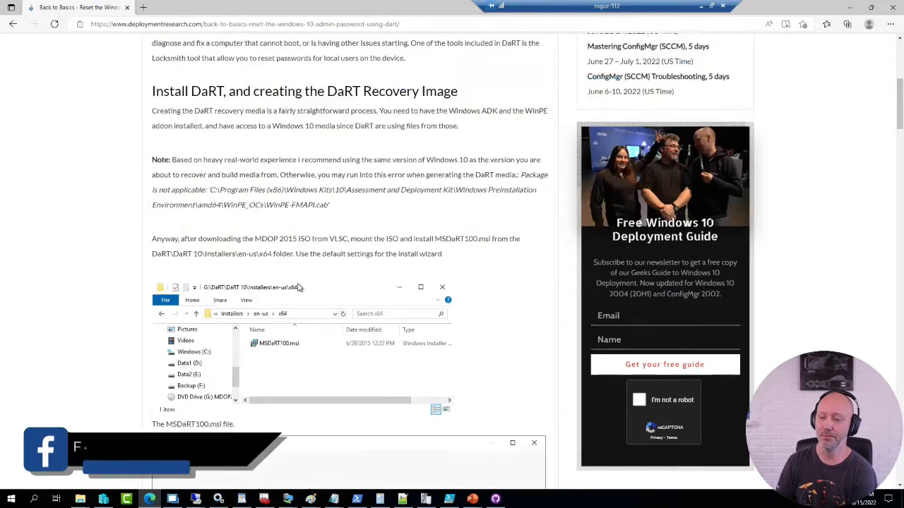
scroll("down", 3)
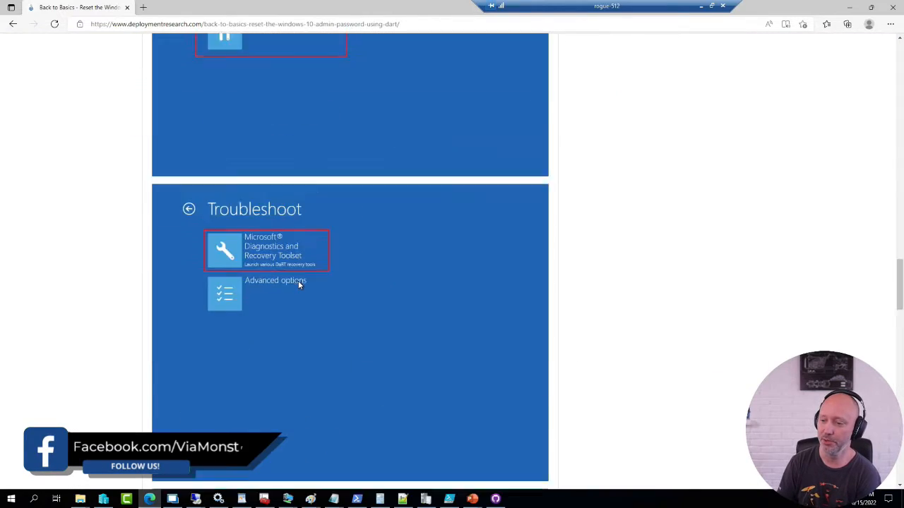
scroll("down", 3)
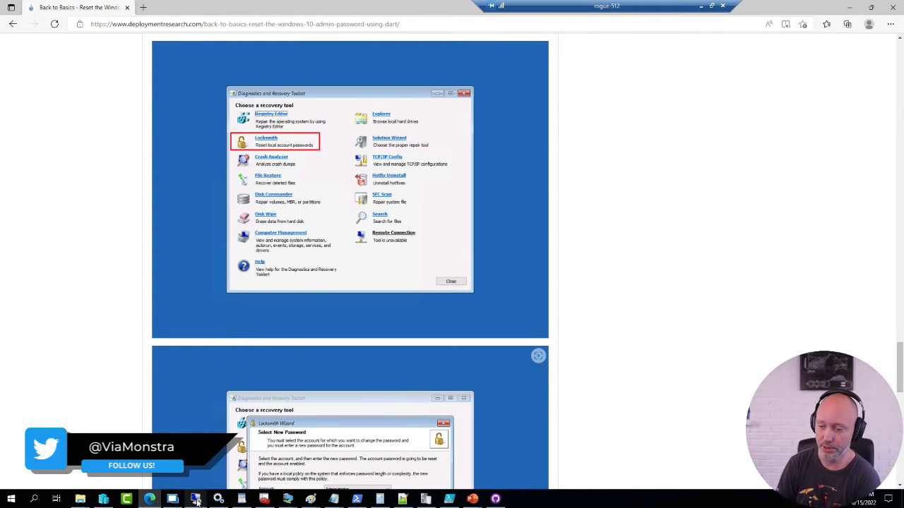
mouse_move(196, 500)
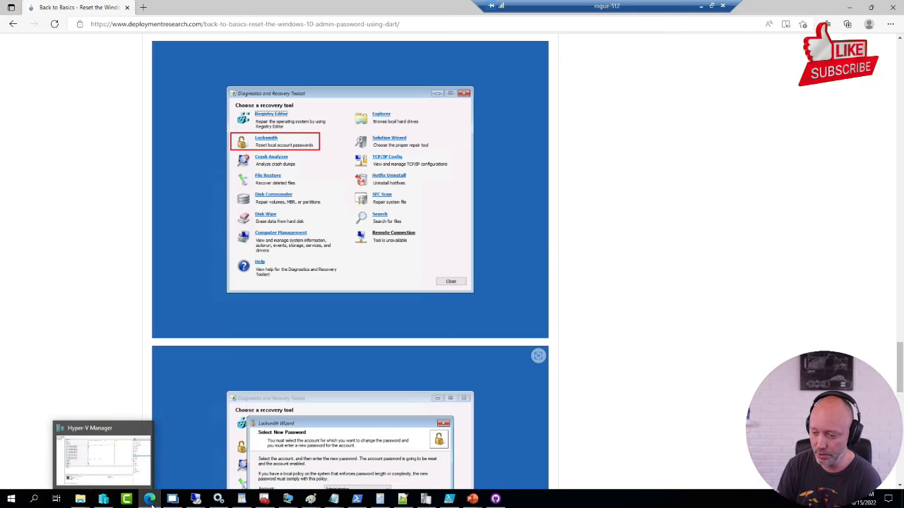
Switch from Hyper-V Manager to the W10-20H2-001 Virtual Machine Connection window.
left_click(103, 463)
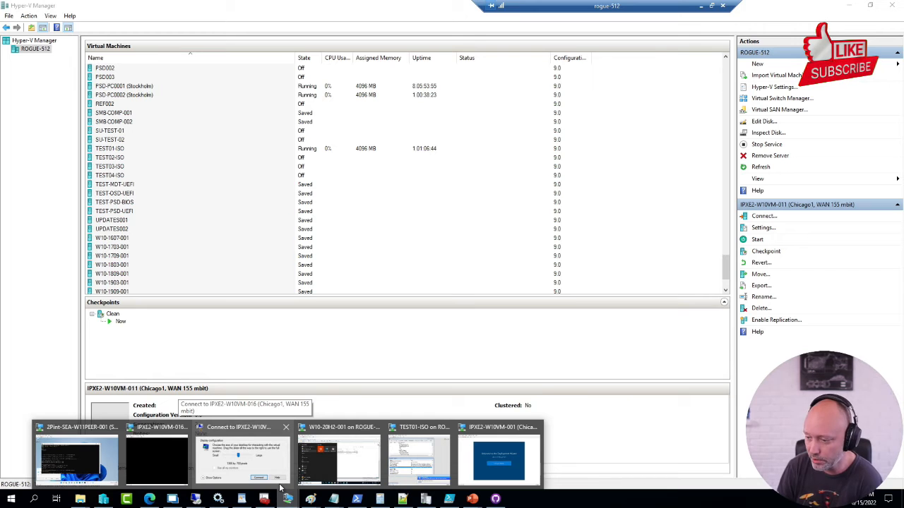
mouse_move(293, 479)
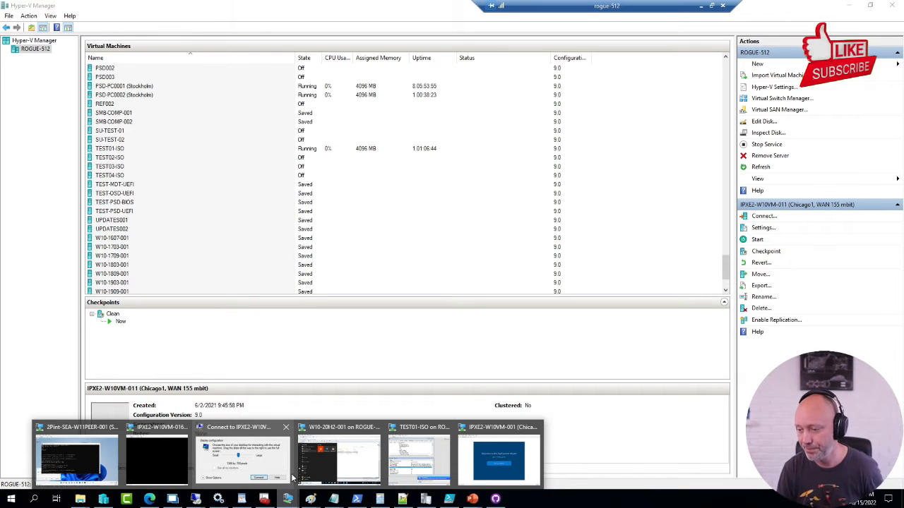
left_click(338, 459)
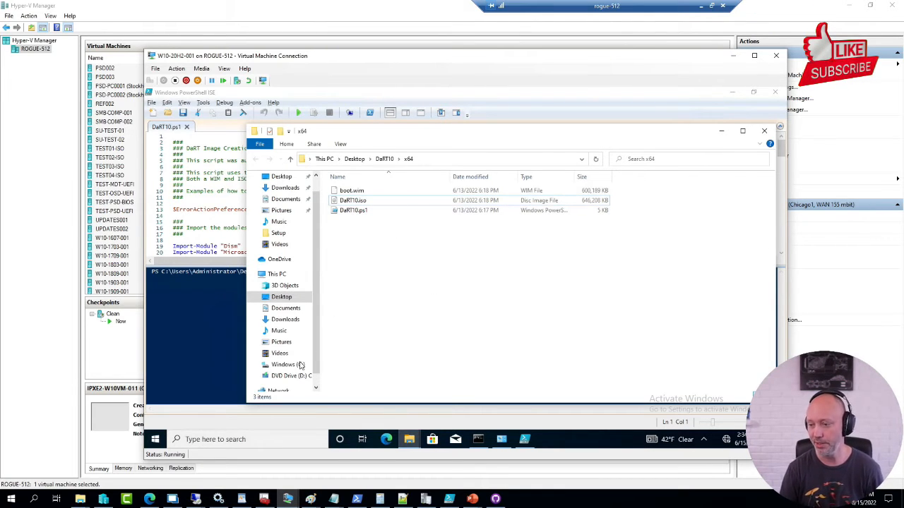
Insert the 'MDOP 2015.iso' disc image into the VM's DVD drive.
left_click(288, 376)
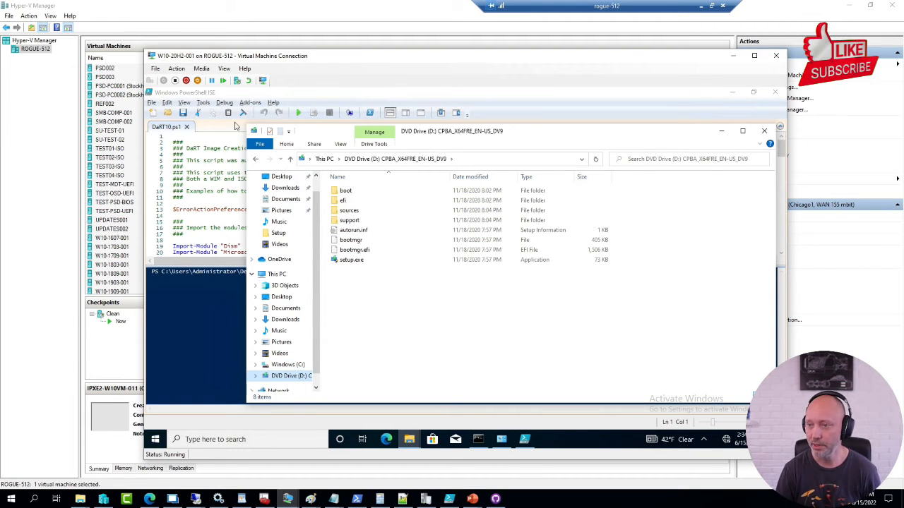
left_click(202, 69)
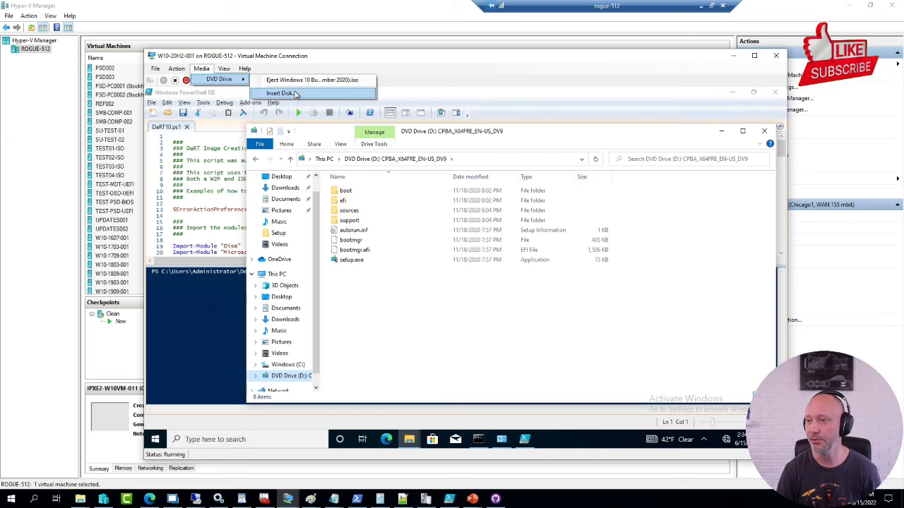
left_click(280, 93)
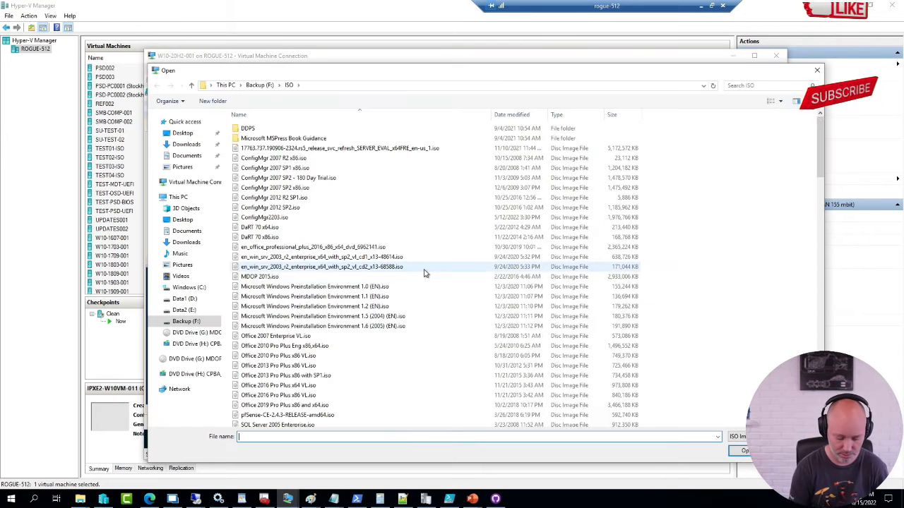
type("MDOP 2015.iso")
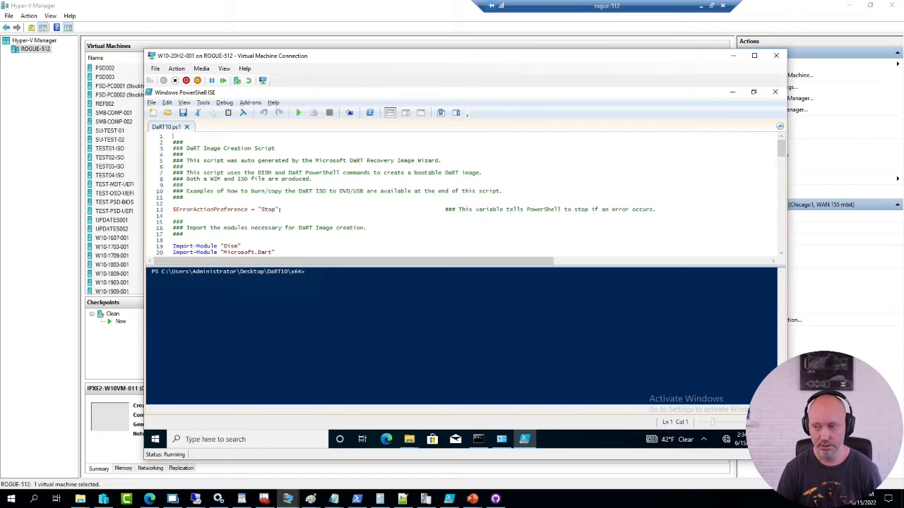
Browse the MDOP2015 disc to DaRT > DaRT 10 > Installers > en-us > x64.
left_click(408, 440)
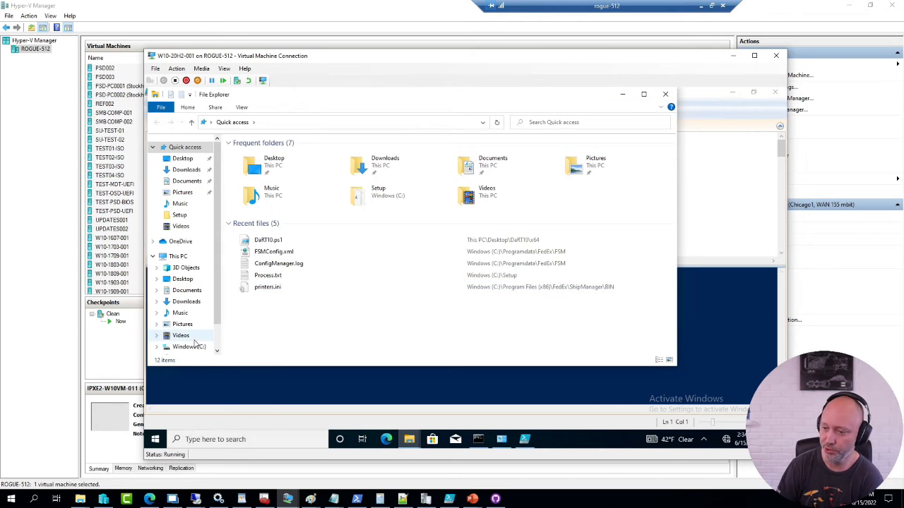
left_click(189, 327)
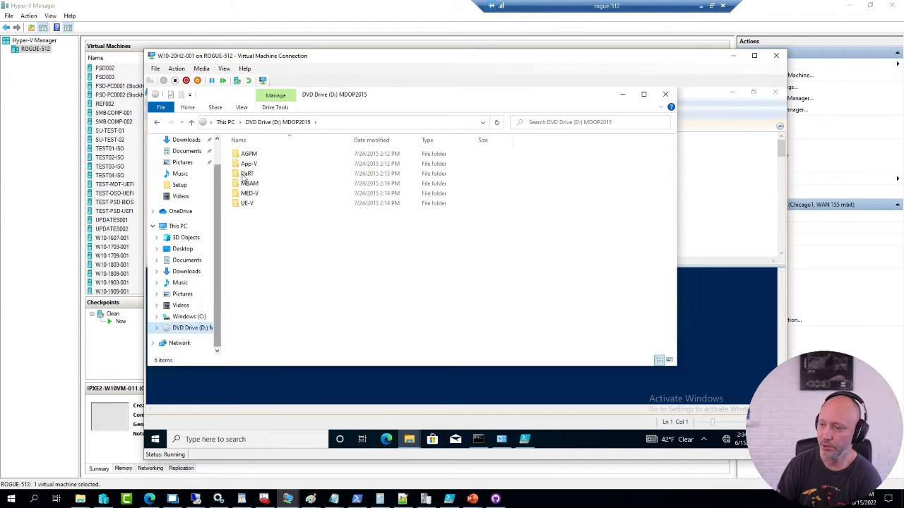
double_click(247, 173)
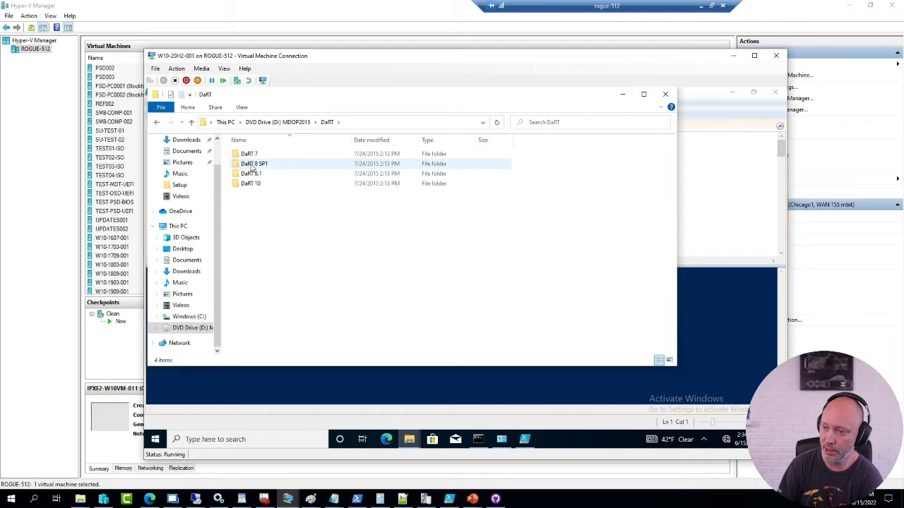
double_click(250, 183)
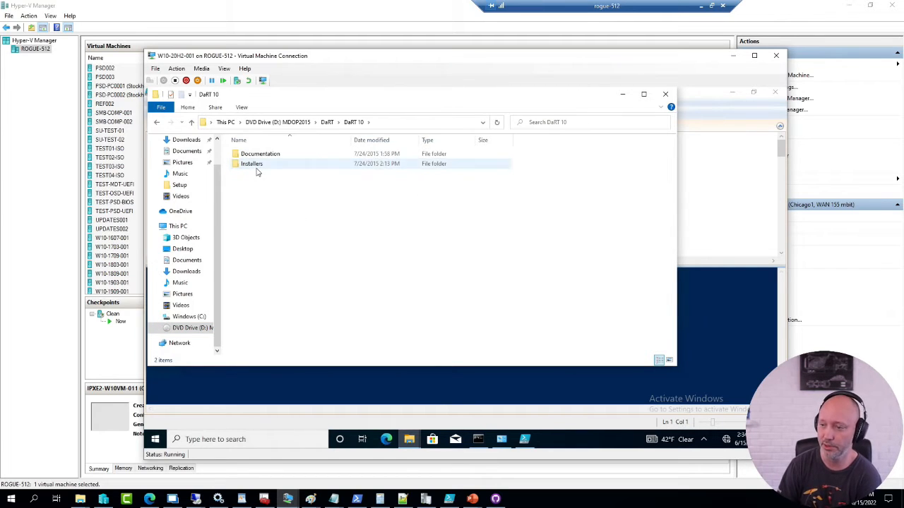
double_click(251, 163)
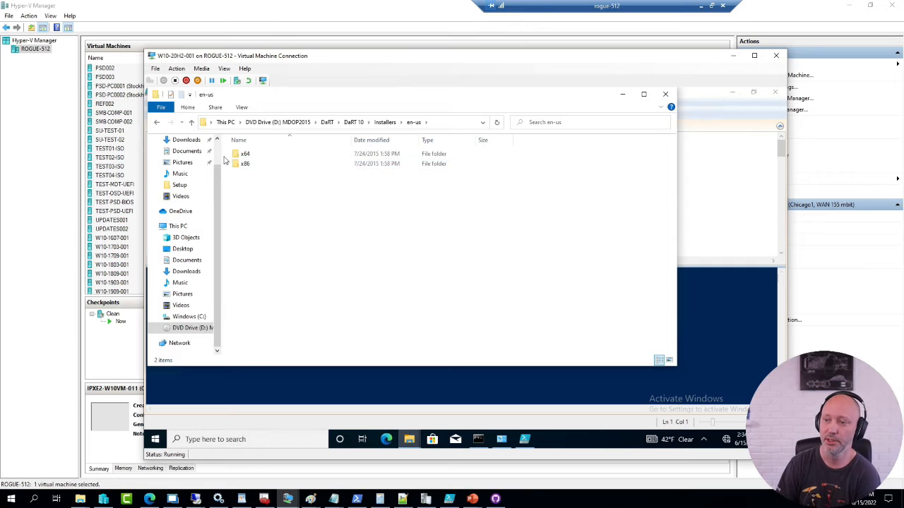
double_click(244, 153)
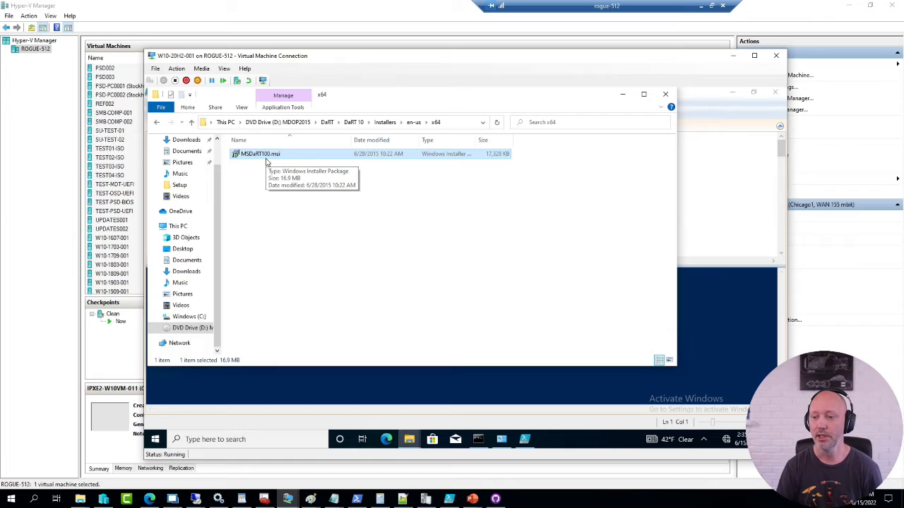
mouse_move(269, 164)
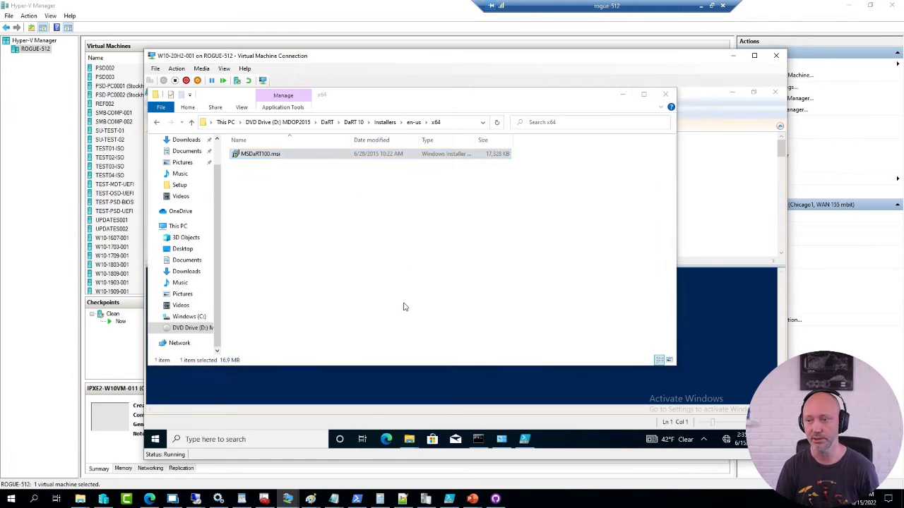
Open the VM's Start menu to find DaRT Recovery Image.
left_click(155, 438)
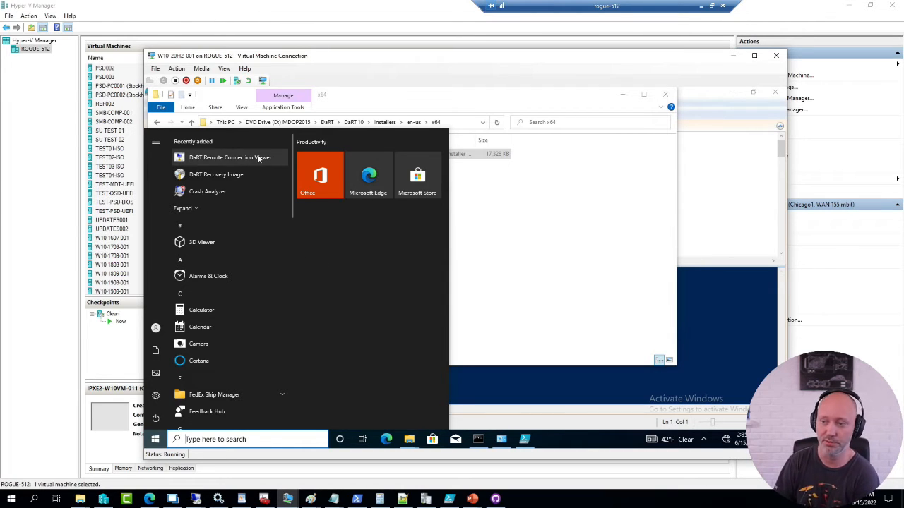
mouse_move(260, 161)
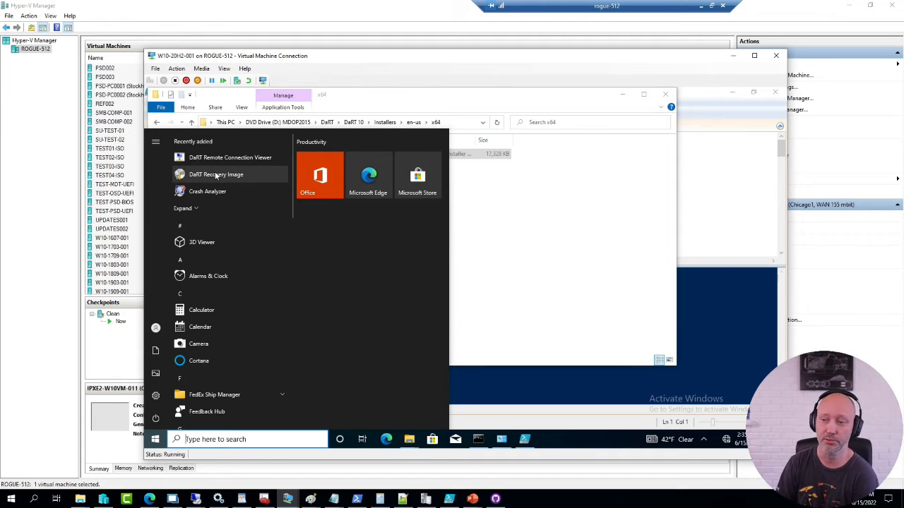
mouse_move(215, 176)
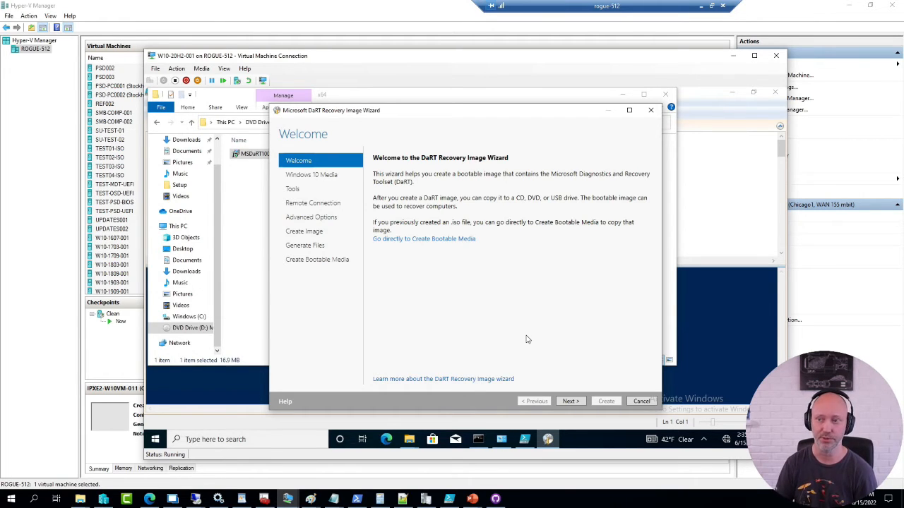
Mount the original-release Windows 10 Business Editions x64 20H2 ISO in the VM.
left_click(202, 68)
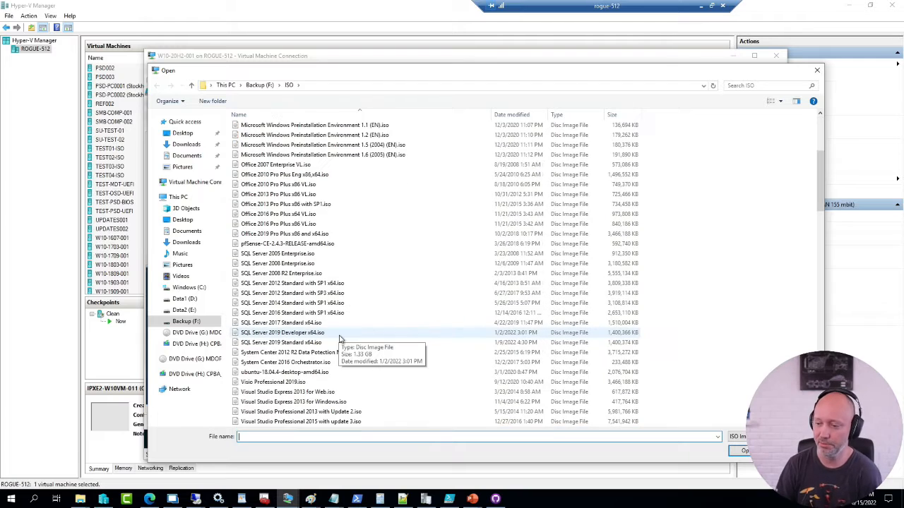
scroll("down", 3)
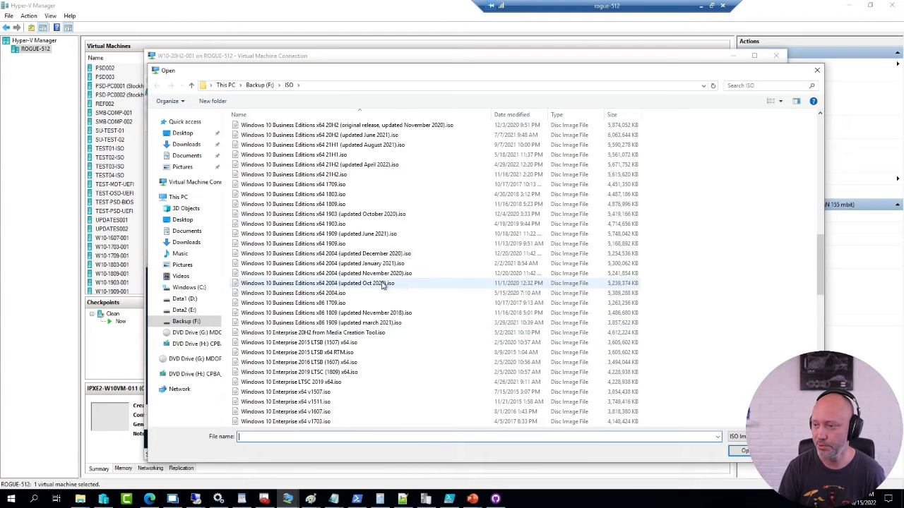
left_click(318, 135)
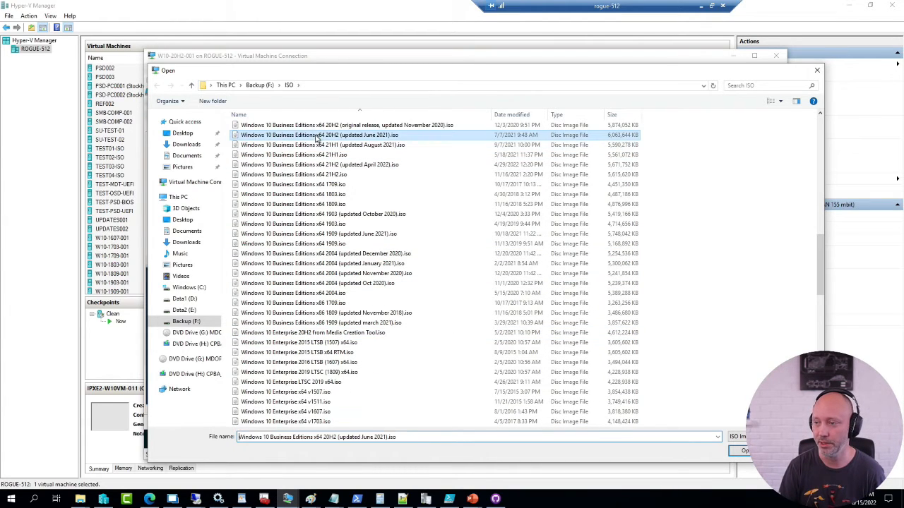
left_click(346, 144)
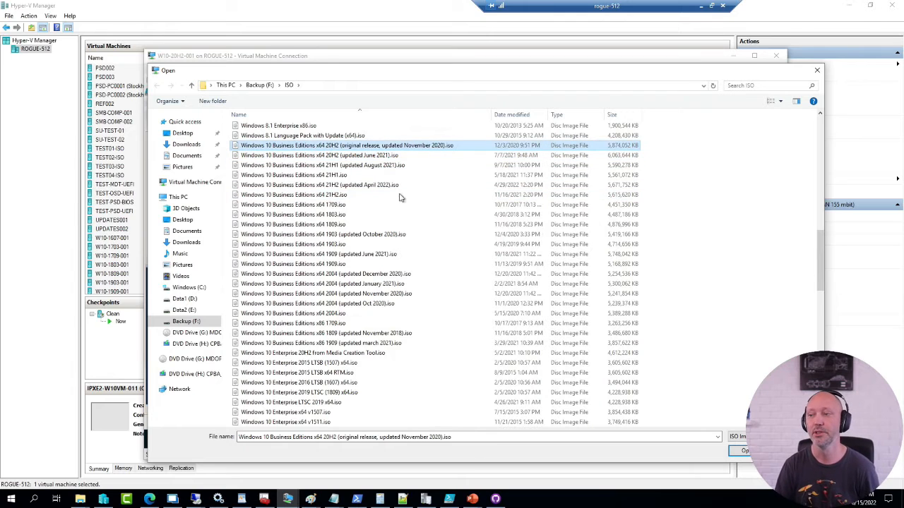
mouse_move(703, 382)
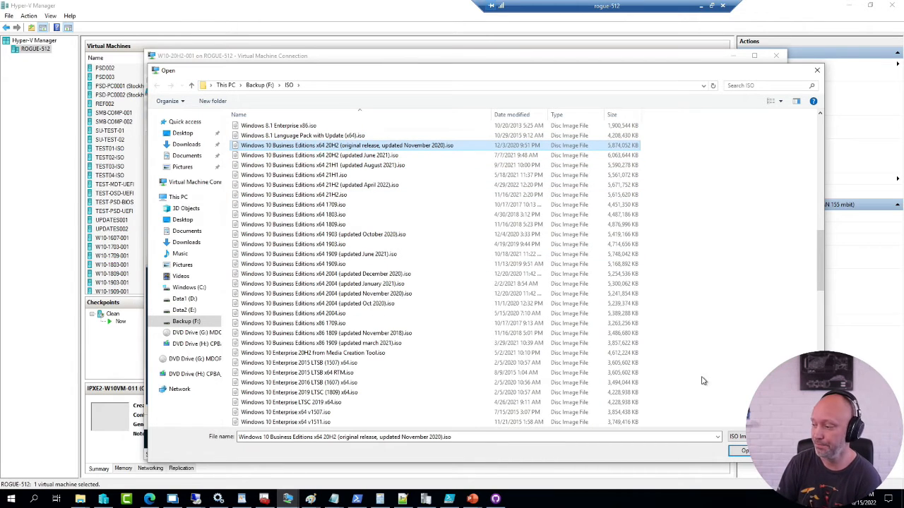
left_click(743, 450)
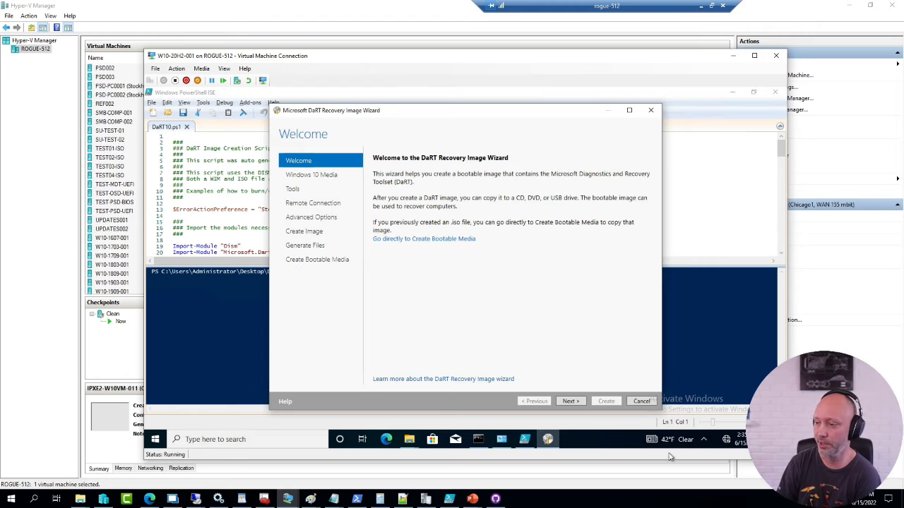
Advance through Windows 10 Media and Tools, leaving remote connections turned off.
left_click(570, 401)
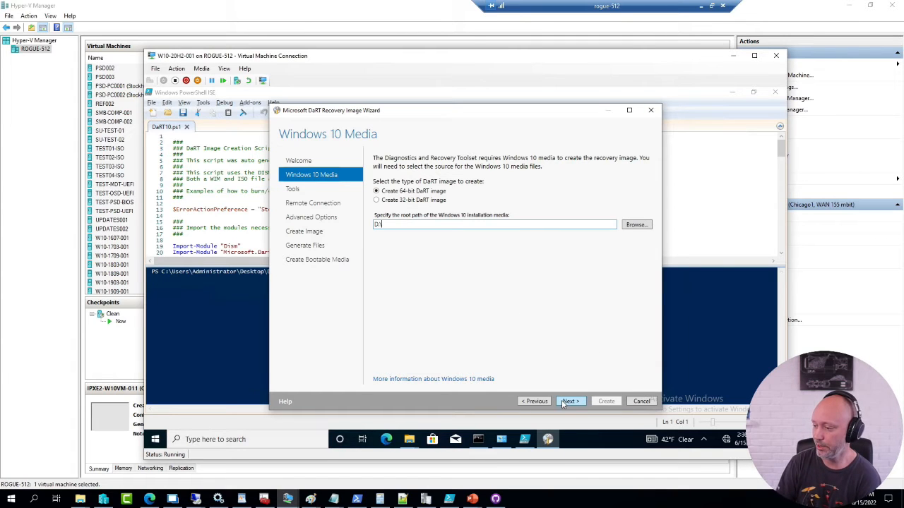
left_click(570, 401)
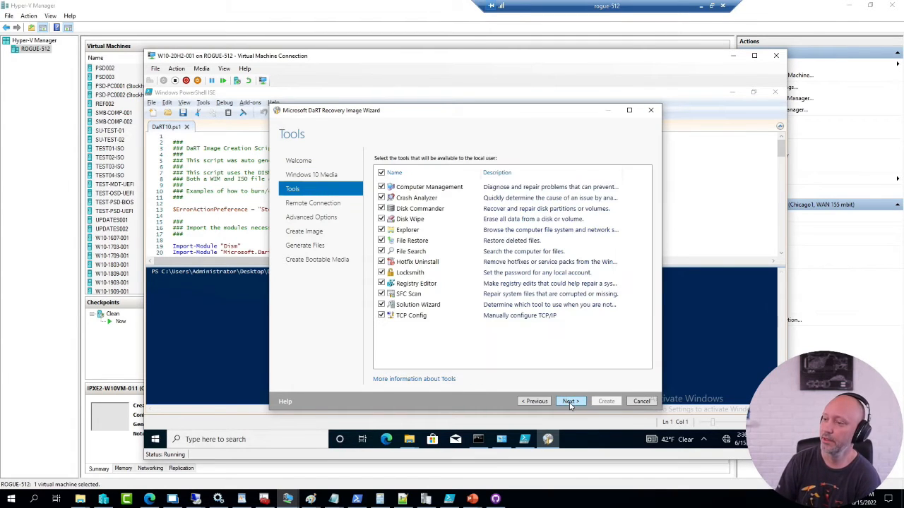
mouse_move(466, 385)
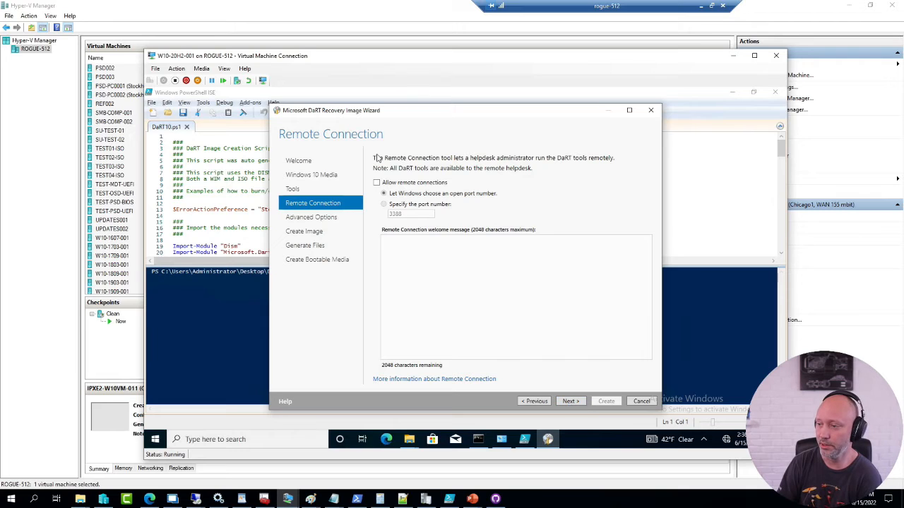
left_click(376, 182)
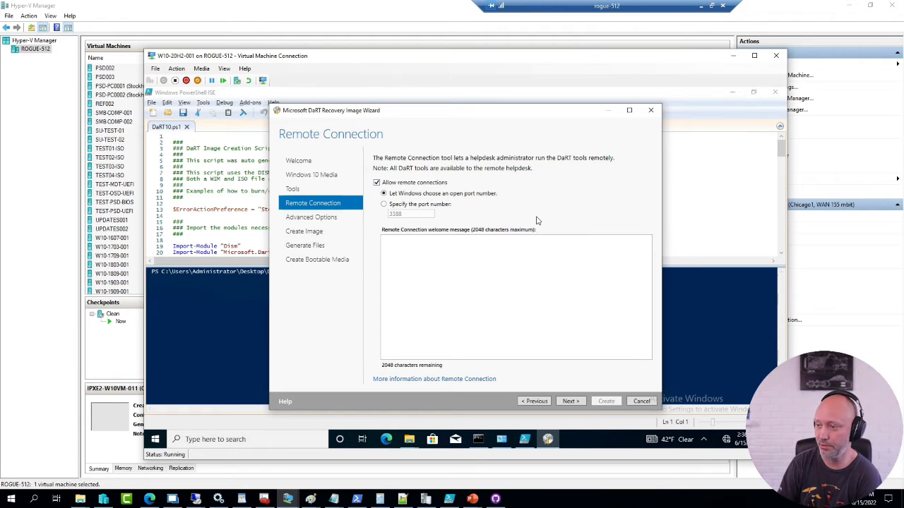
left_click(377, 182)
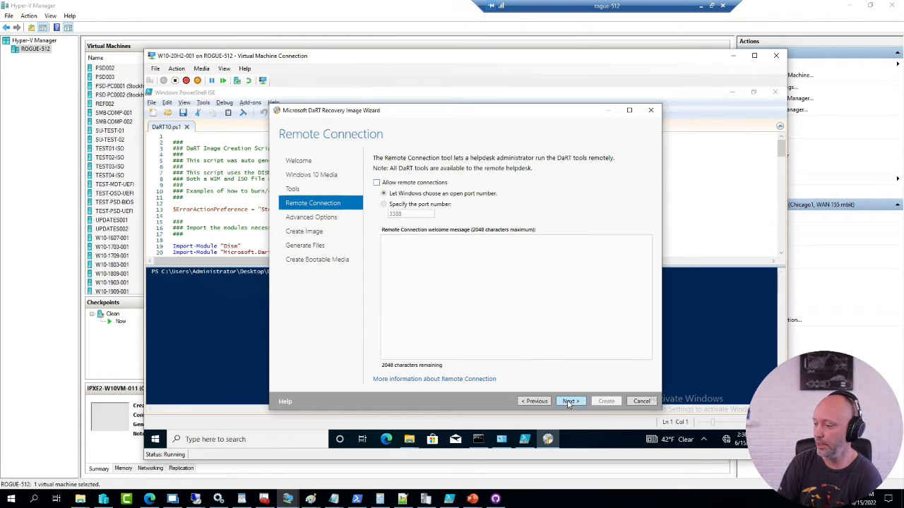
left_click(570, 401)
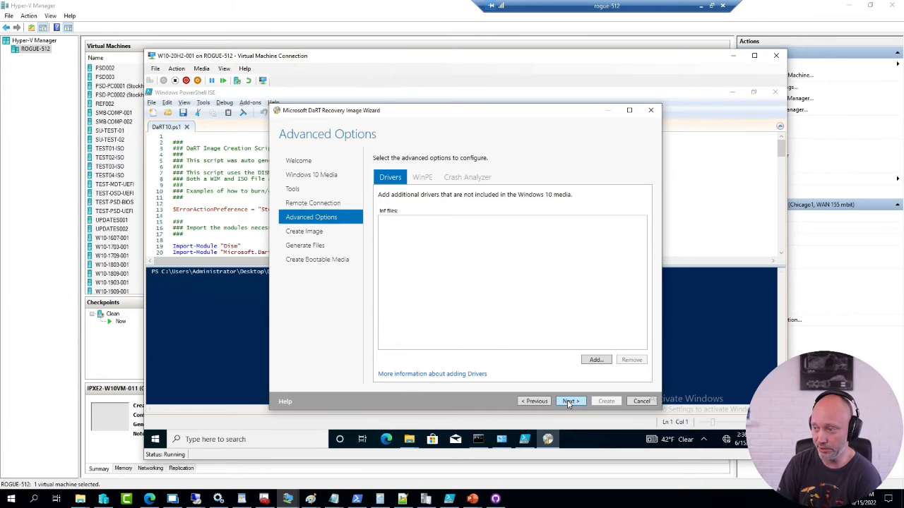
Pass Advanced Options and select the output folder path on the Create Image page.
left_click(569, 401)
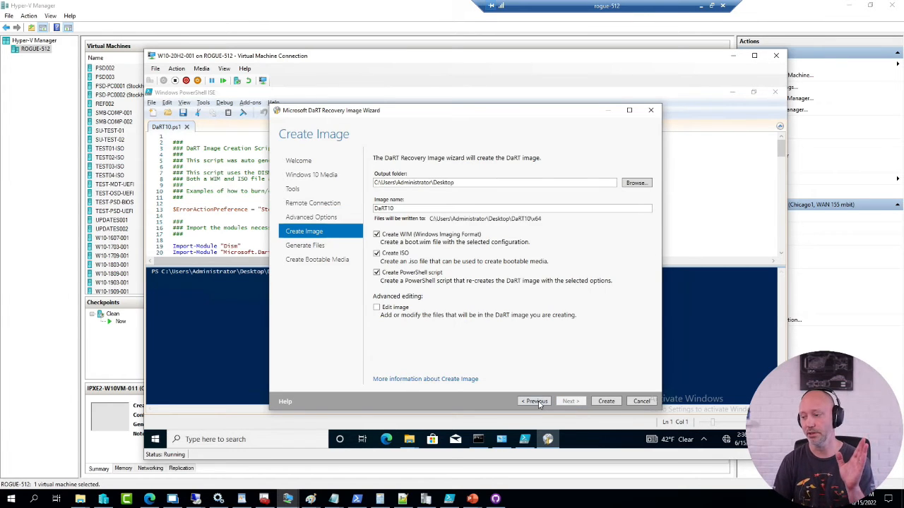
left_click(534, 401)
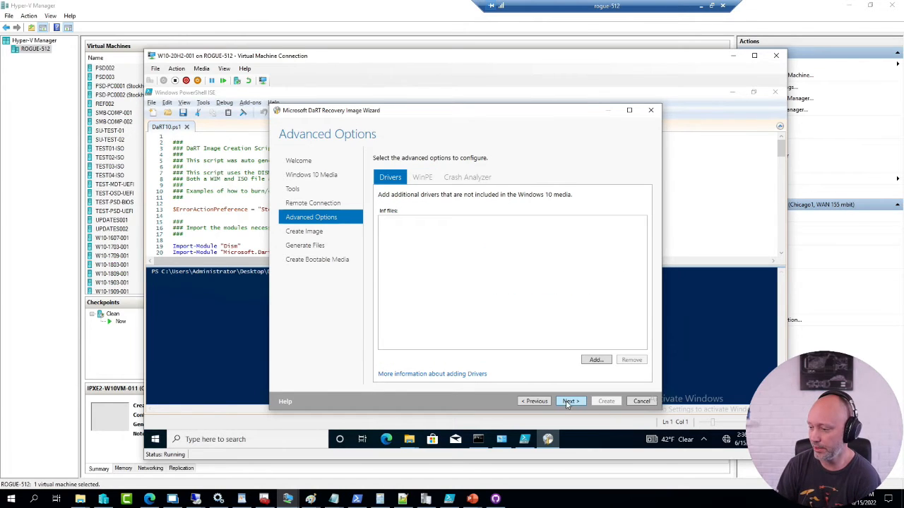
left_click(569, 401)
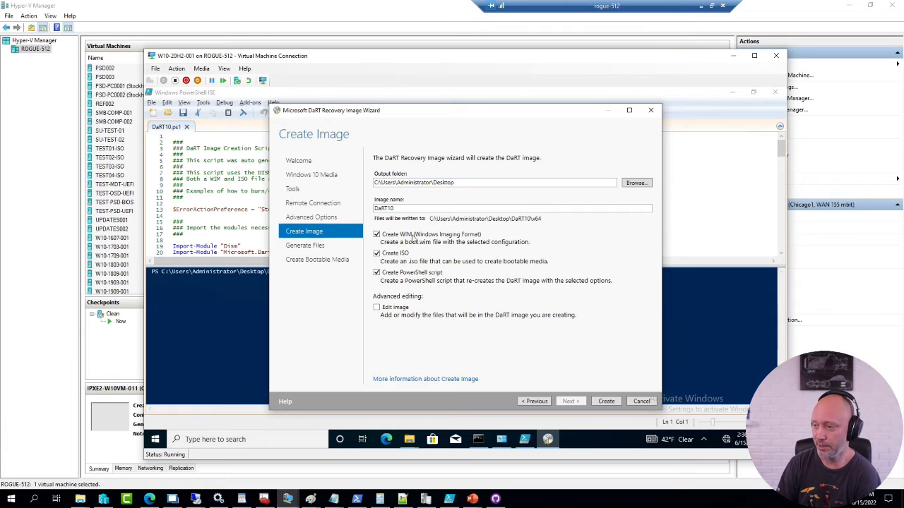
left_click(495, 182)
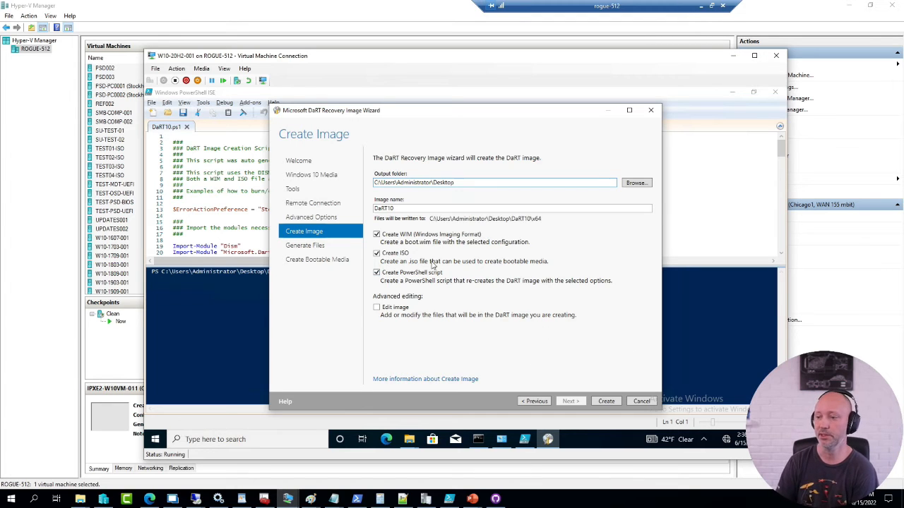
mouse_move(640, 401)
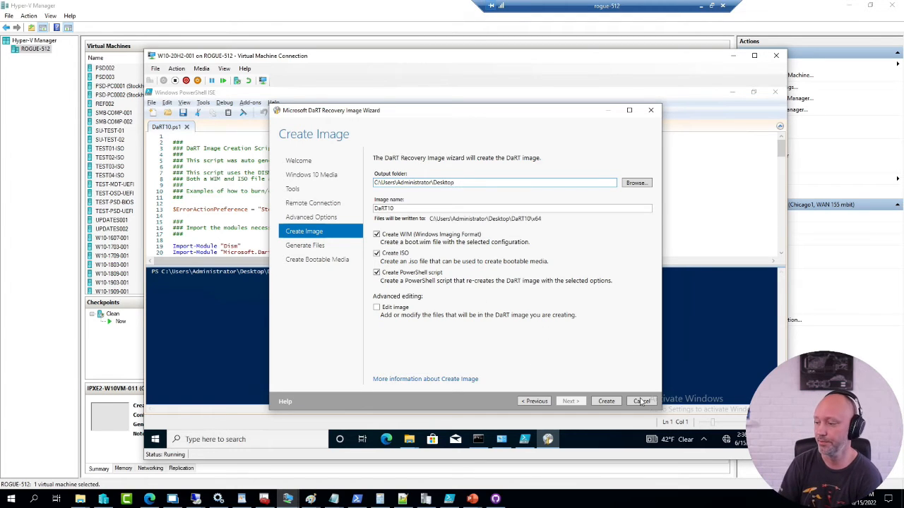
mouse_move(641, 401)
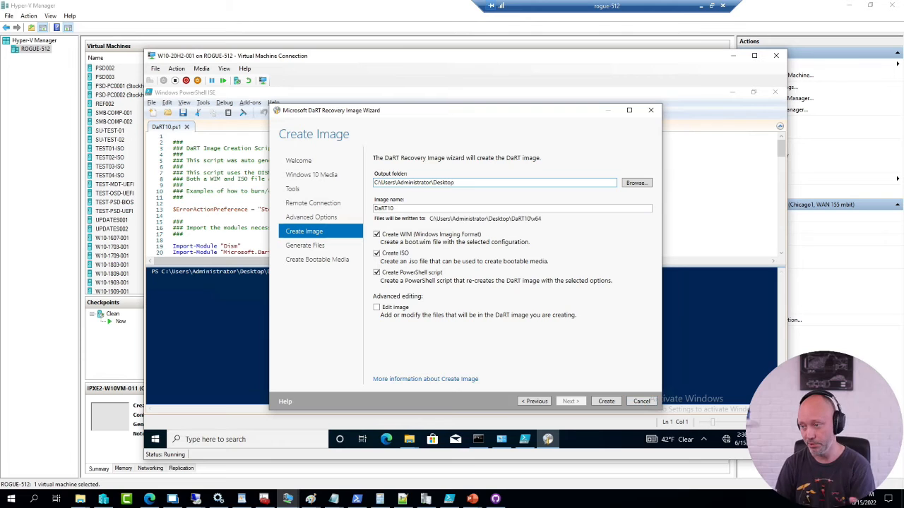
triple_click(494, 182)
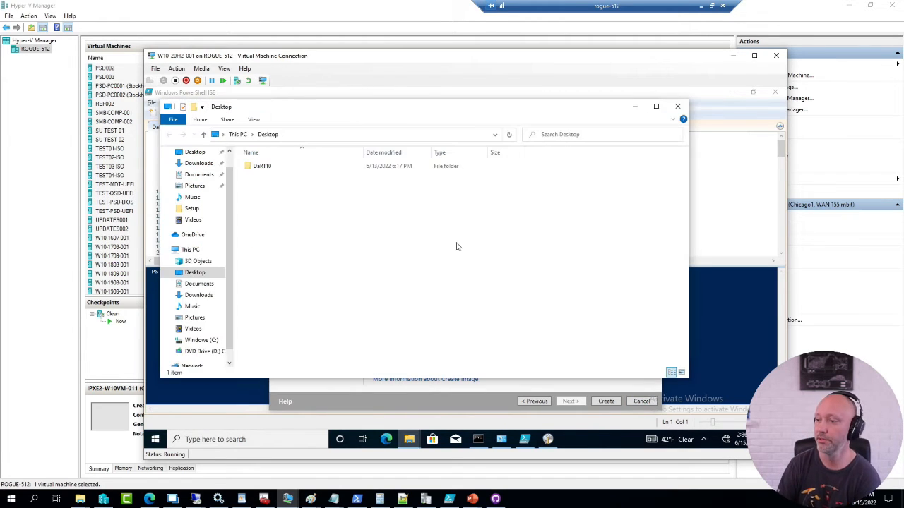
Open Desktop > DaRT10 > x64 and highlight the generated DaRT10.iso.
double_click(262, 165)
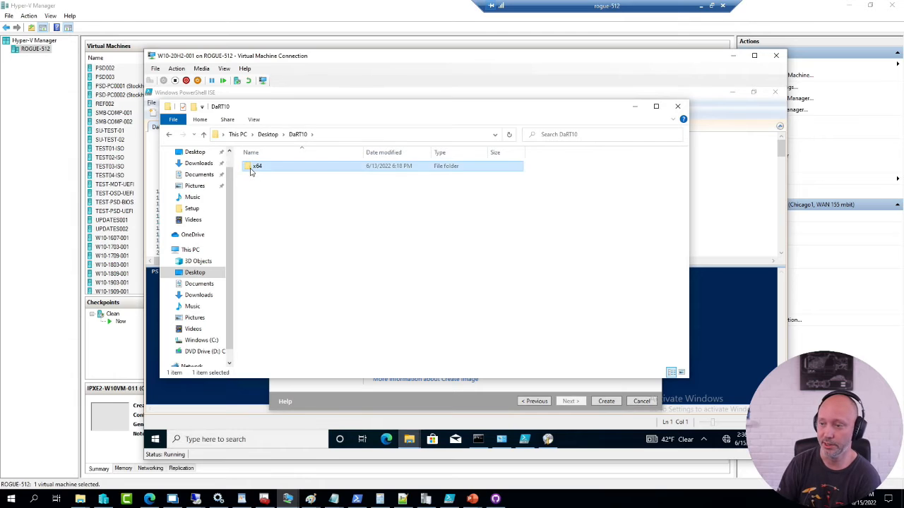
double_click(256, 165)
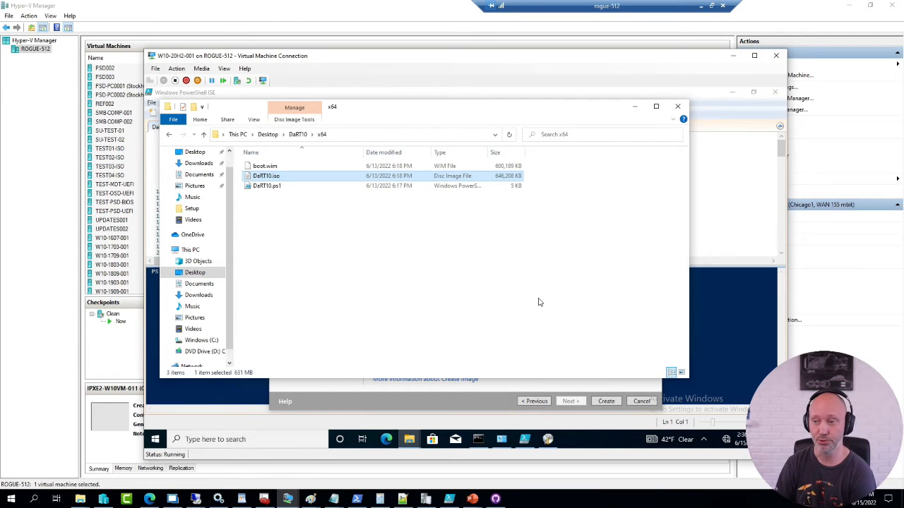
left_click(265, 166)
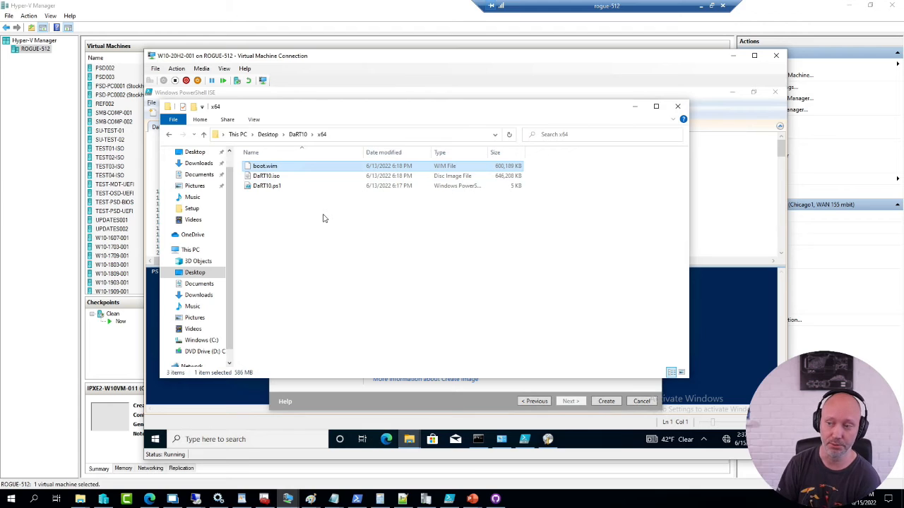
left_click(325, 219)
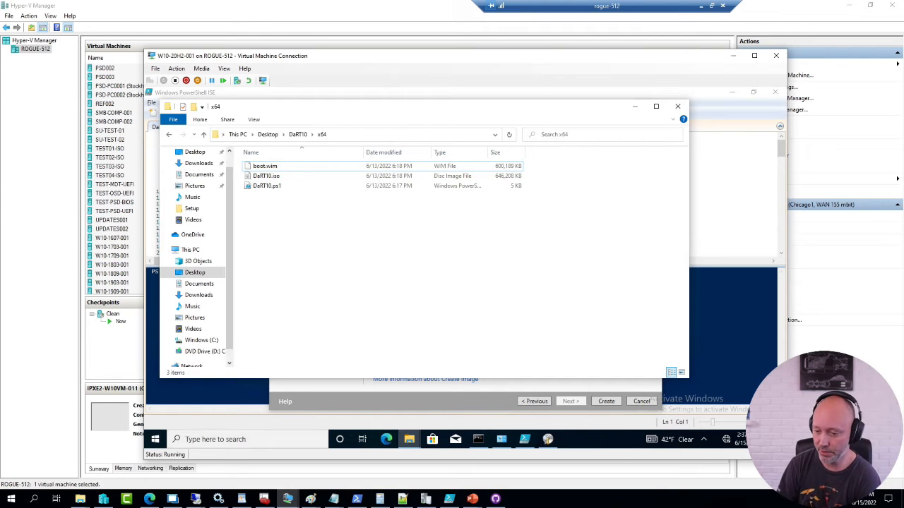
mouse_move(265, 499)
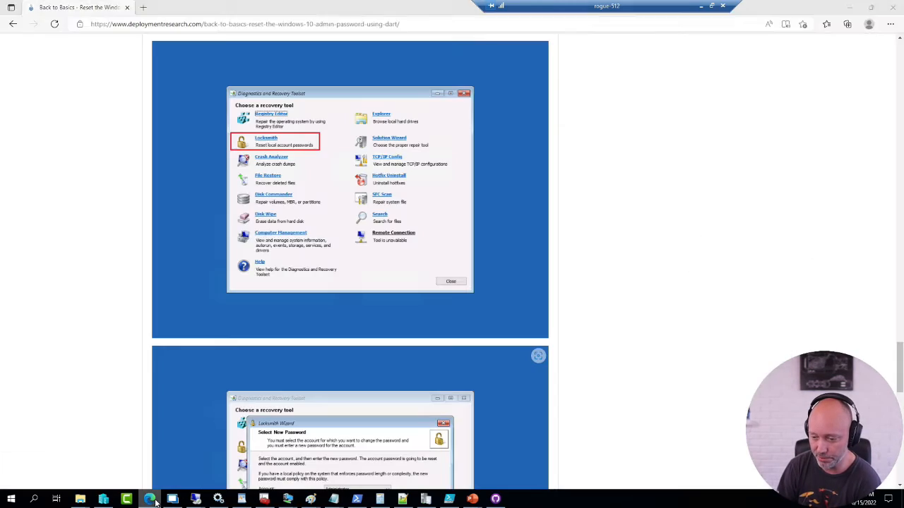
From Hyper-V Manager's VM list, start SMB-COMP-001 and connect to PSD-PC0001 (Stockholm).
left_click(80, 499)
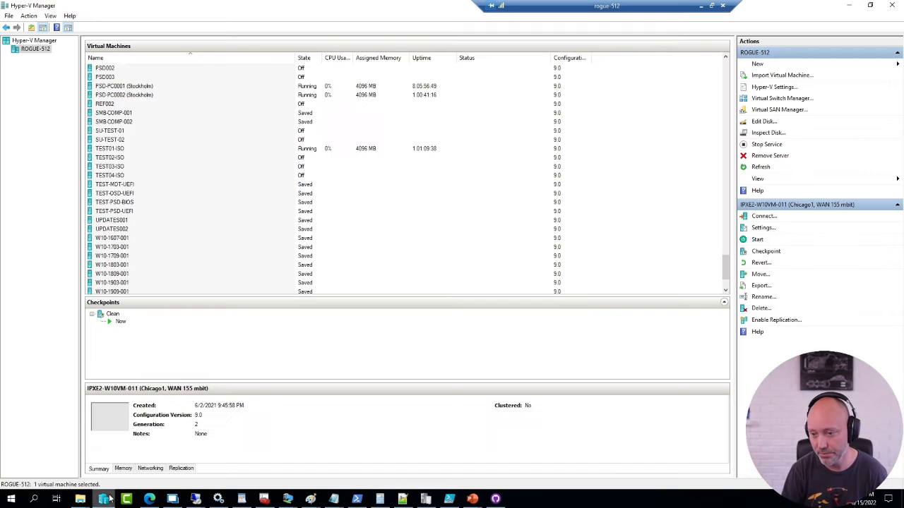
left_click(111, 185)
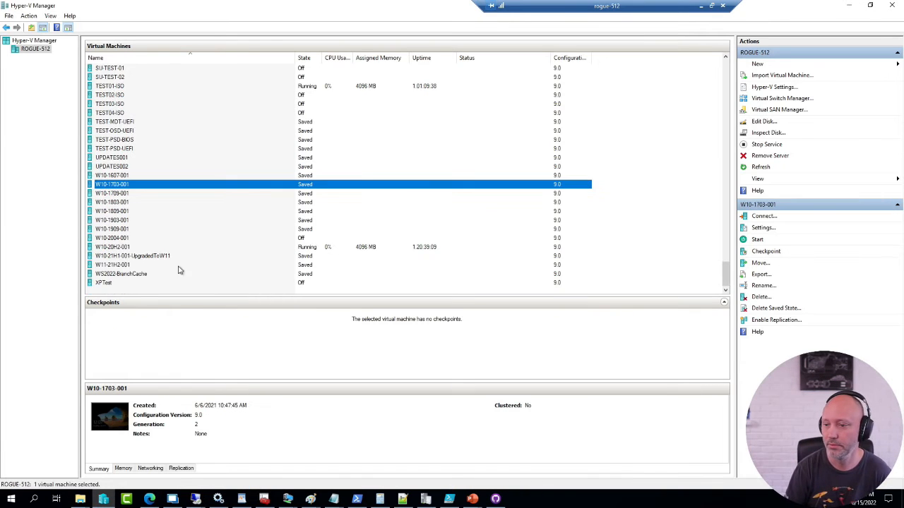
scroll("up", 3)
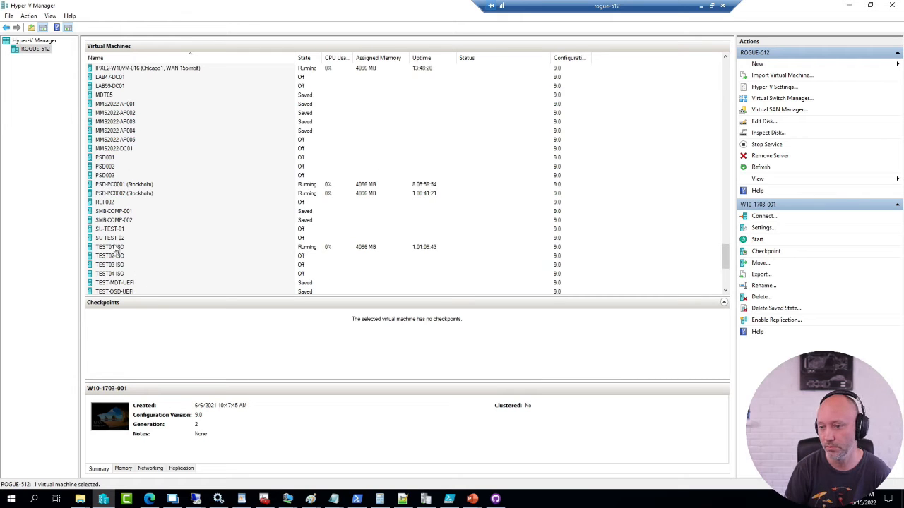
left_click(110, 246)
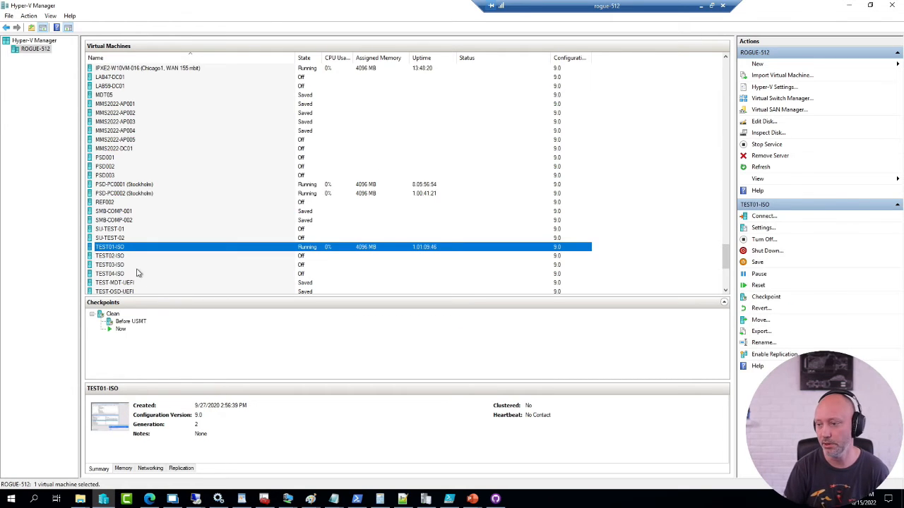
mouse_move(133, 247)
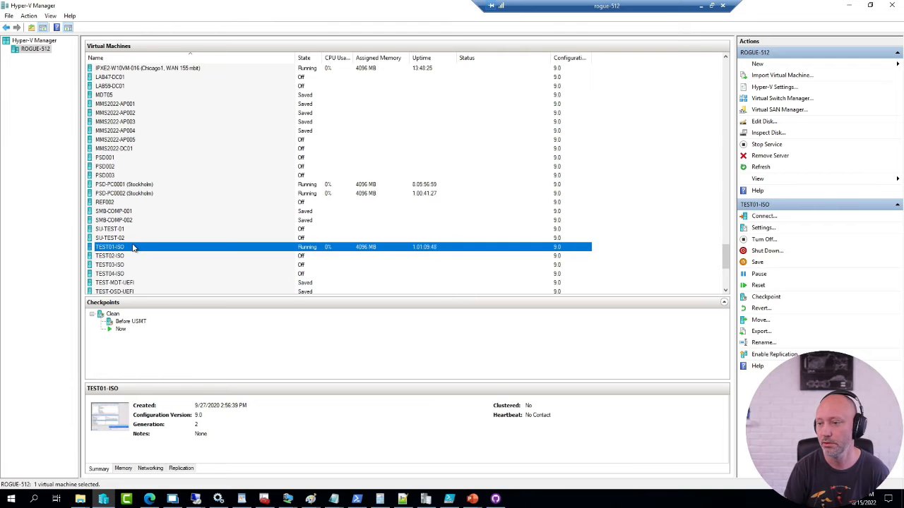
right_click(113, 211)
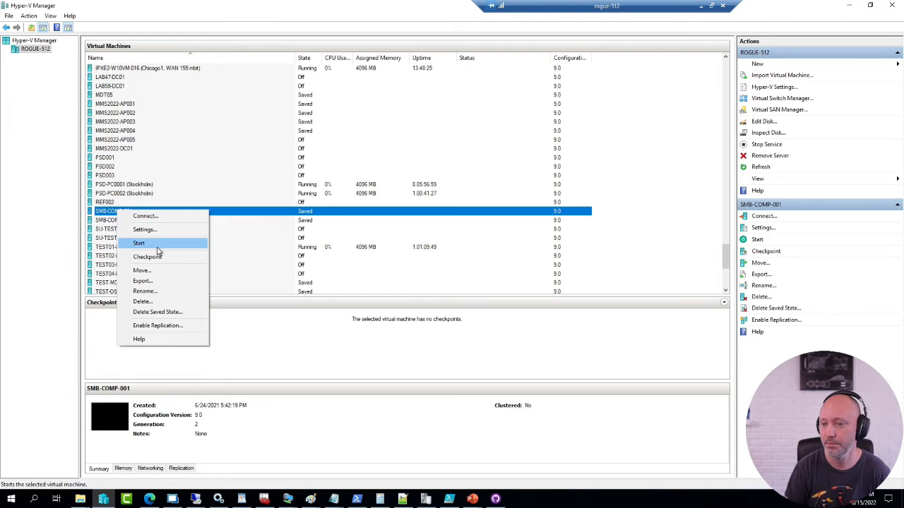
left_click(140, 243)
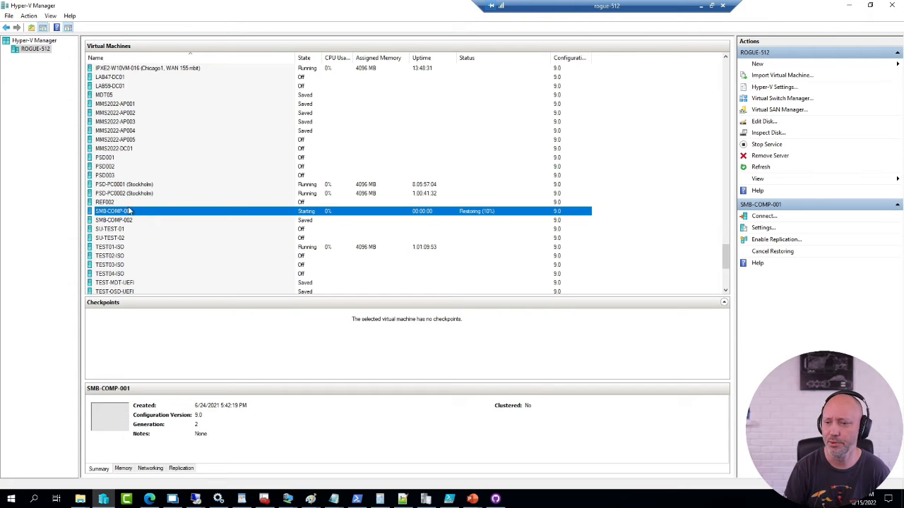
left_click(124, 184)
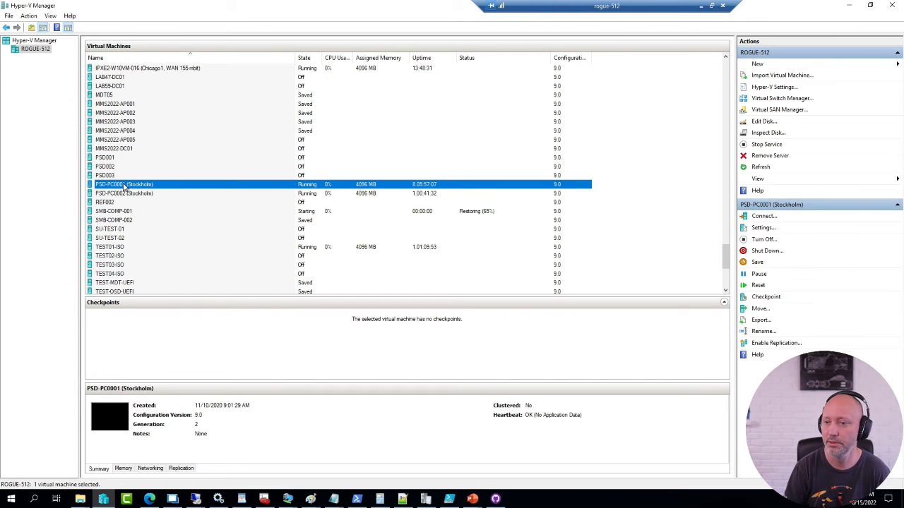
double_click(123, 184)
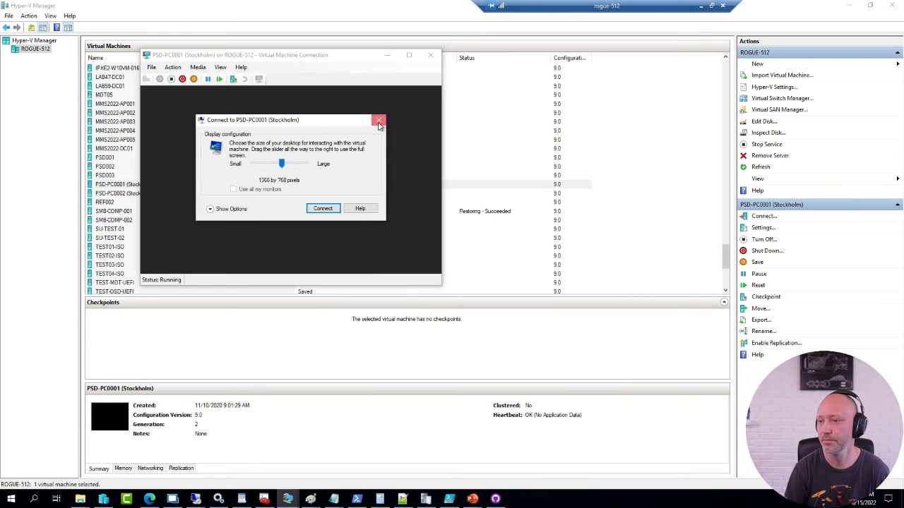
Dismiss the display prompt, insert the DaRT recovery ISO, and open the VM's settings.
left_click(322, 208)
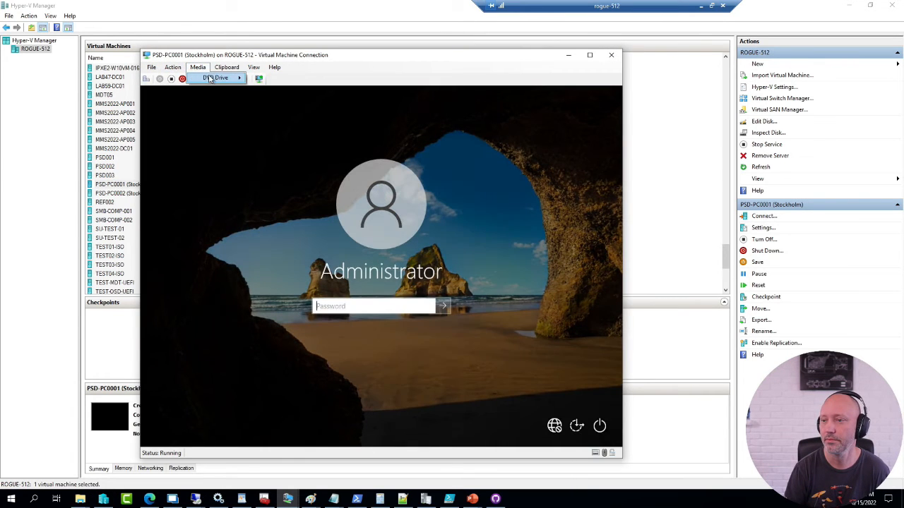
left_click(253, 66)
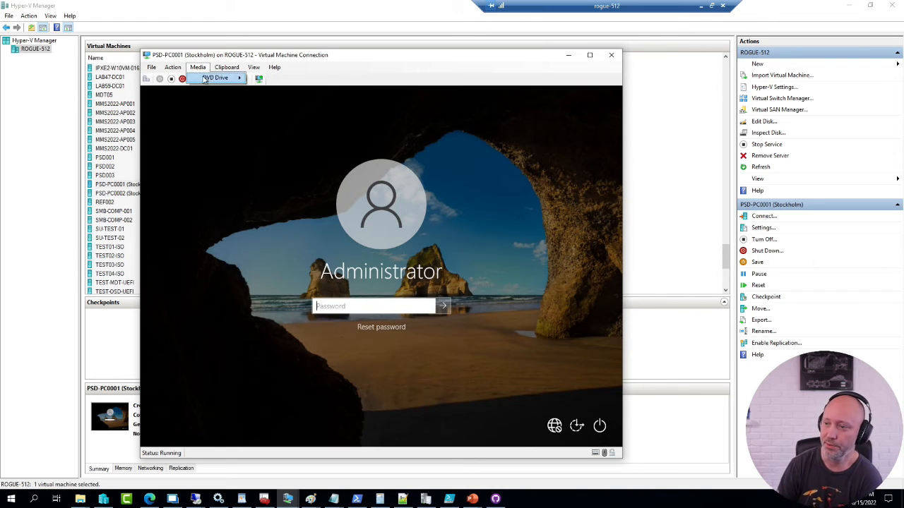
left_click(215, 78)
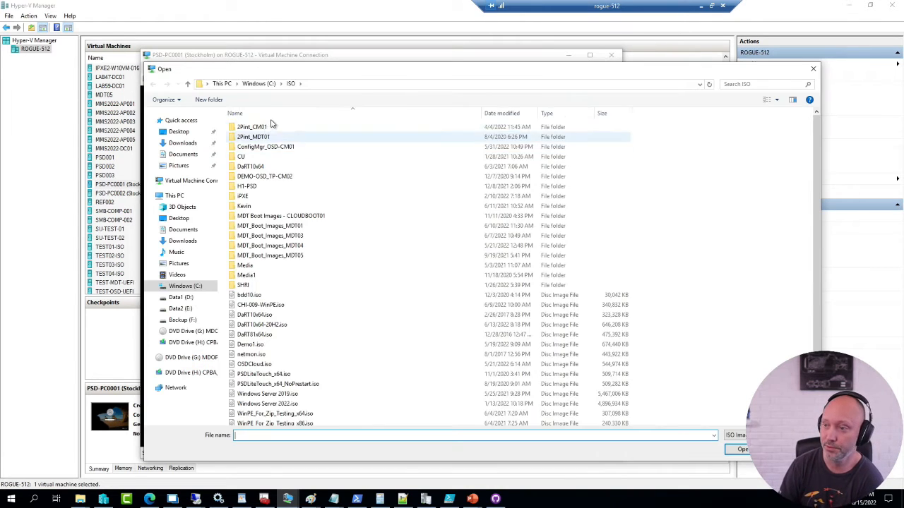
left_click(261, 325)
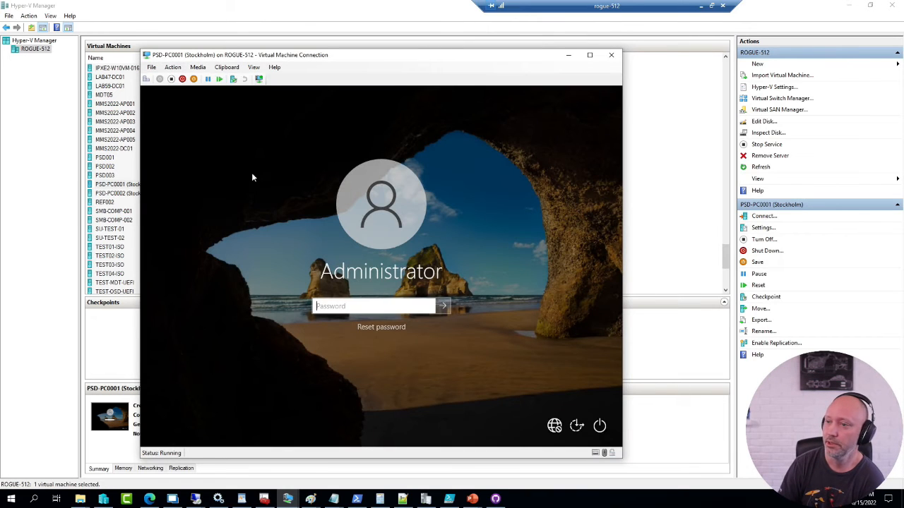
left_click(599, 425)
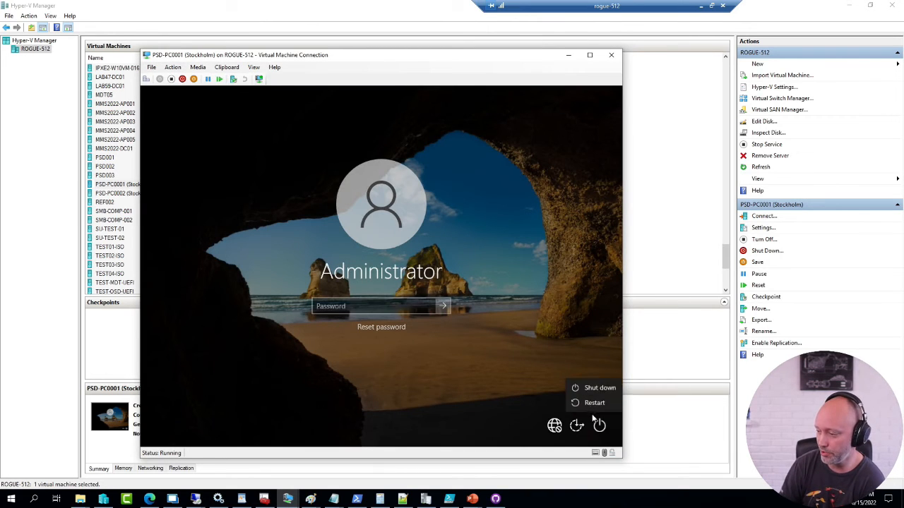
left_click(593, 403)
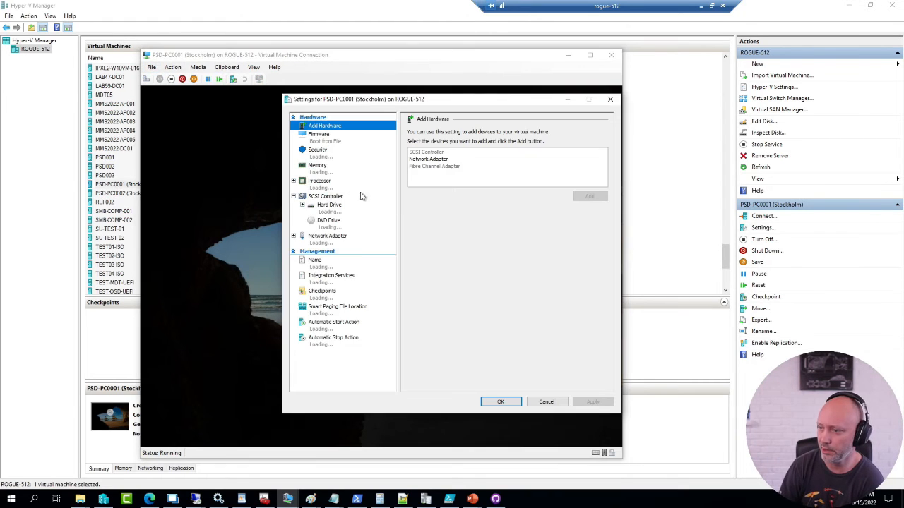
Move the DVD drive to the top of PSD-PC0001's firmware boot order and apply it.
left_click(318, 134)
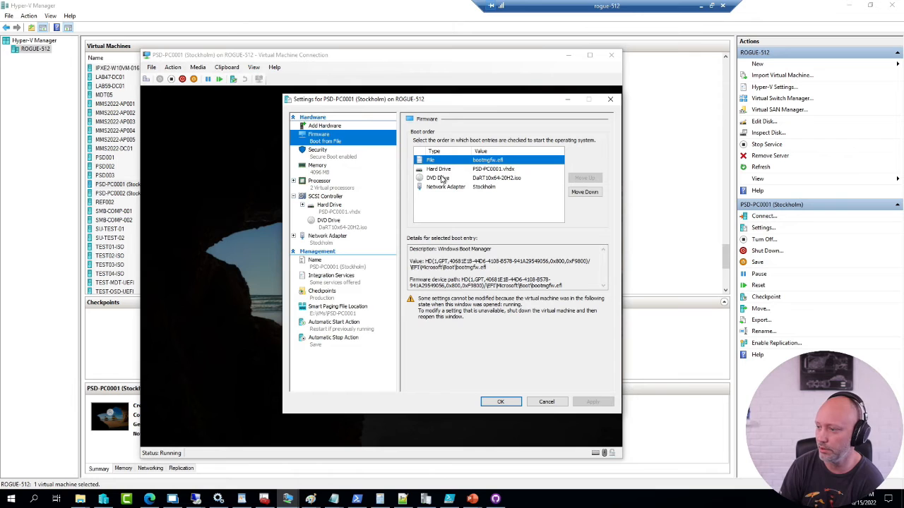
left_click(584, 178)
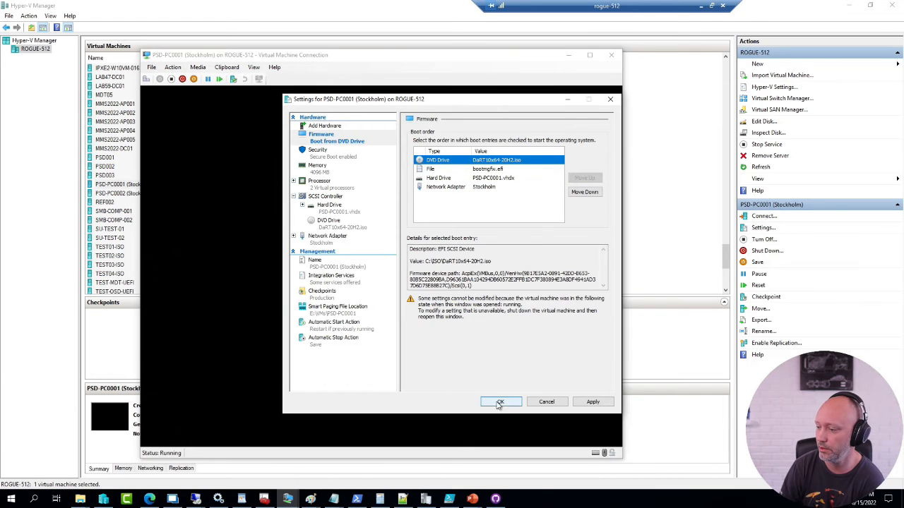
left_click(501, 401)
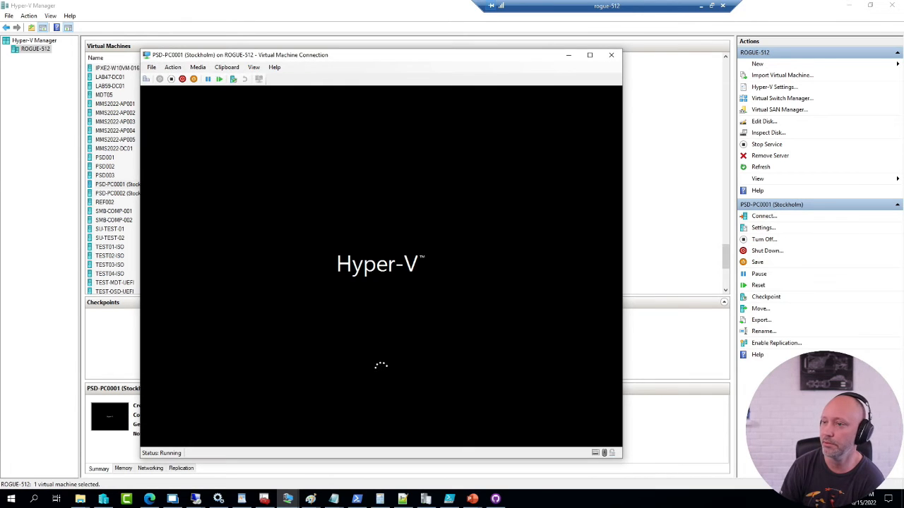
Reset PSD-PC0001 so it restarts from the DaRT10x64-20H2.iso DVD.
left_click(758, 284)
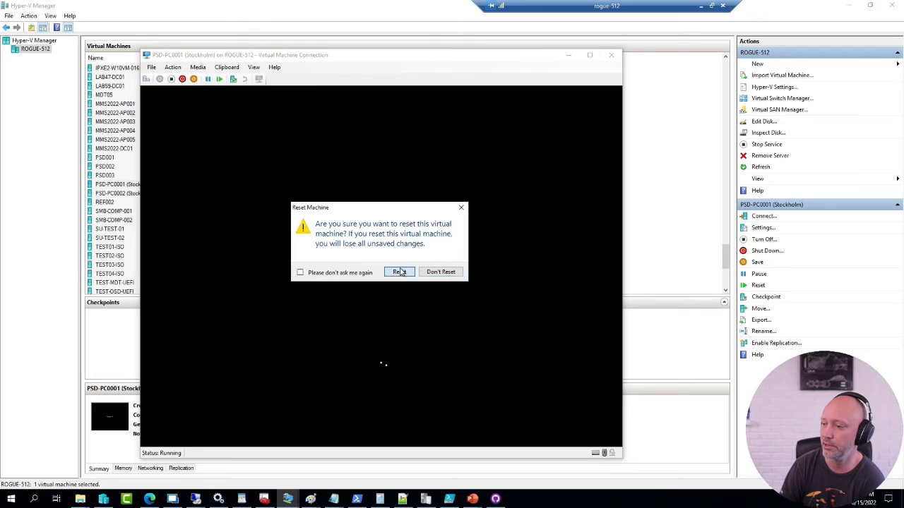
left_click(399, 272)
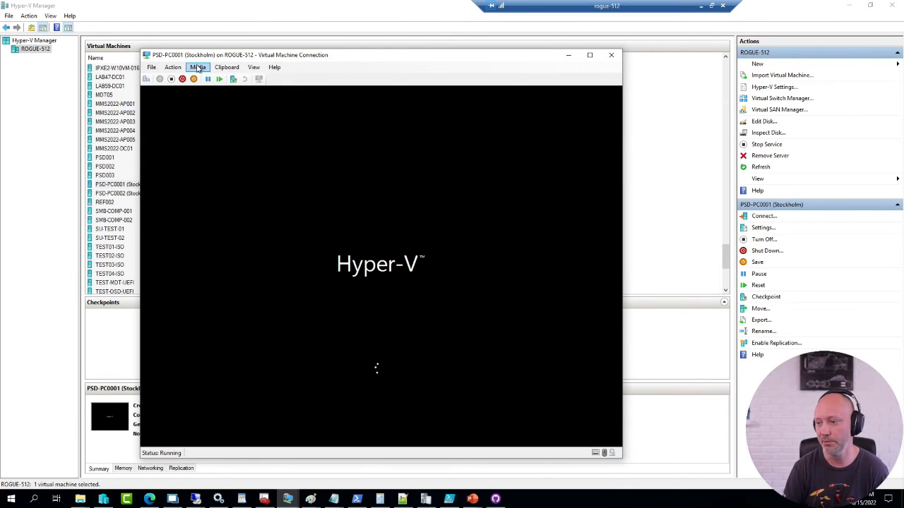
left_click(198, 66)
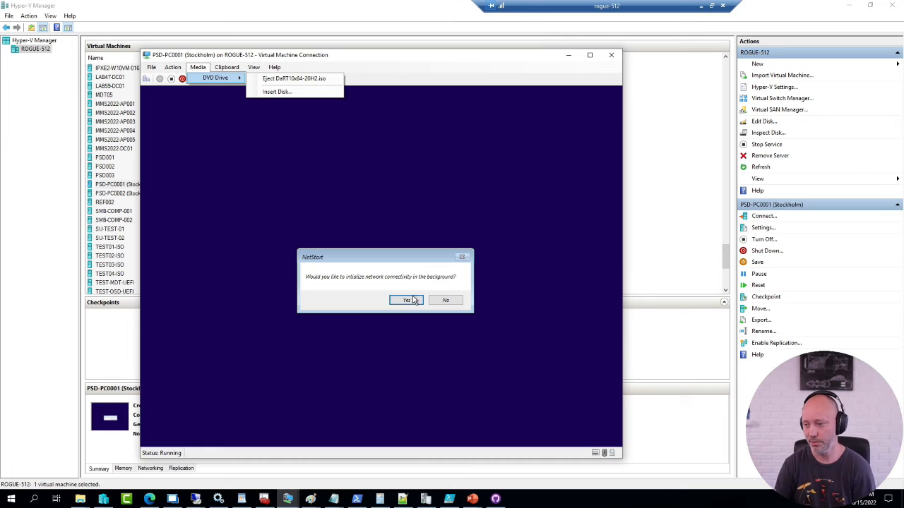
Start networking via NetStart and launch the Diagnostics and Recovery Toolset for Windows 10.
left_click(406, 299)
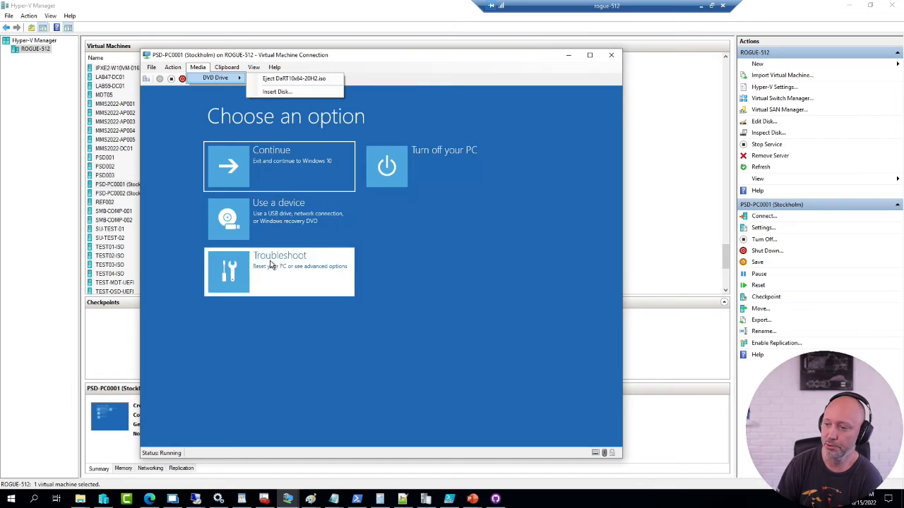
left_click(279, 272)
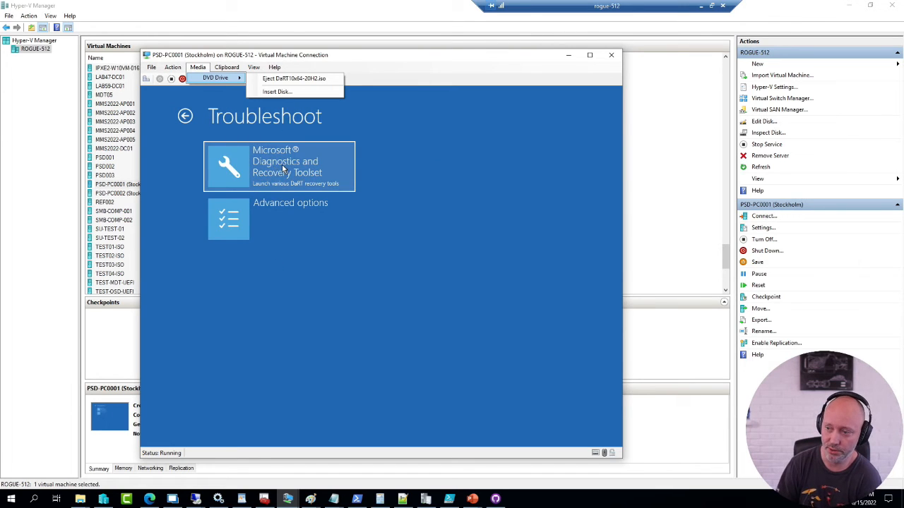
left_click(279, 167)
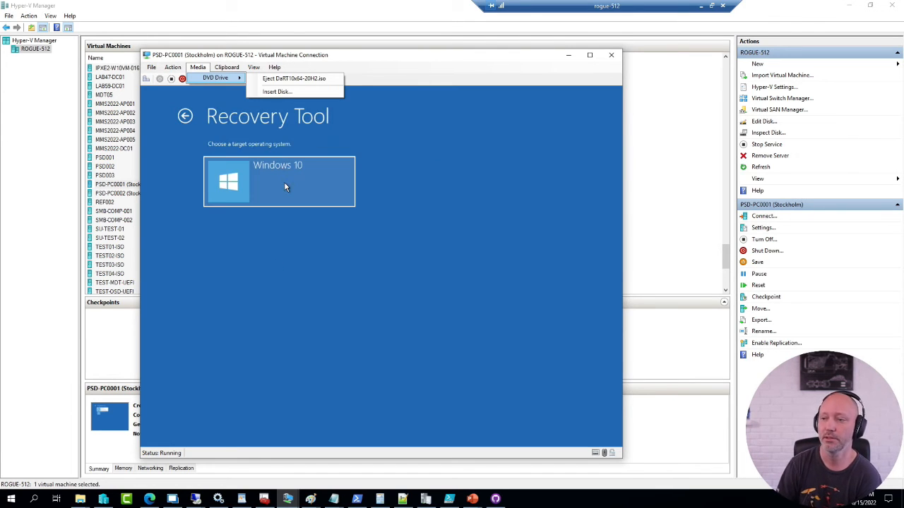
left_click(278, 181)
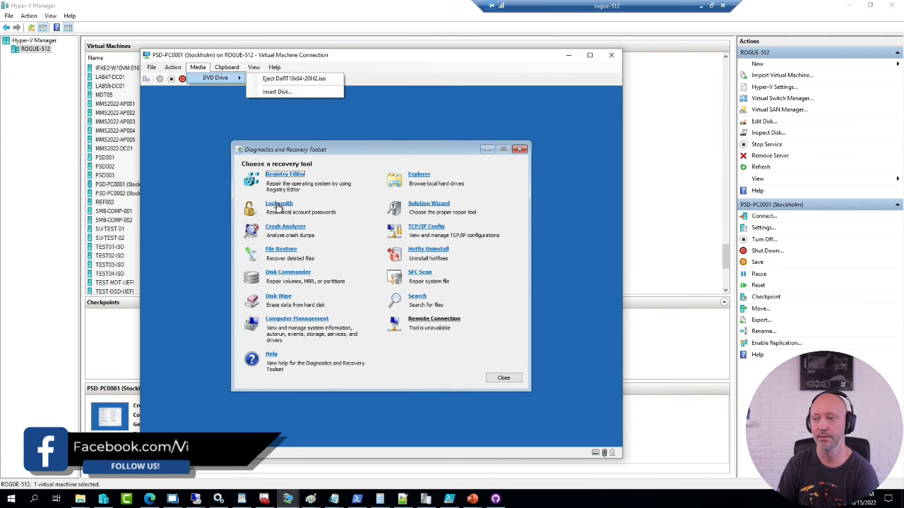
mouse_move(429, 234)
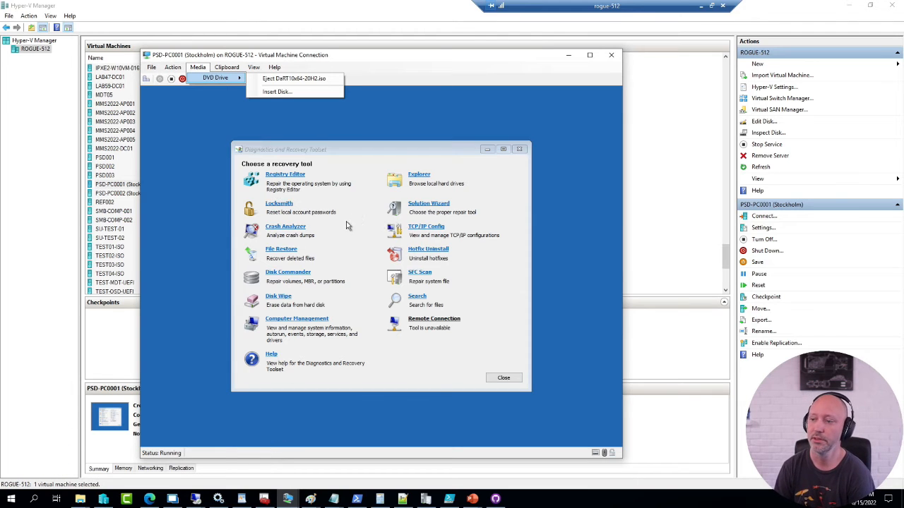
left_click(279, 203)
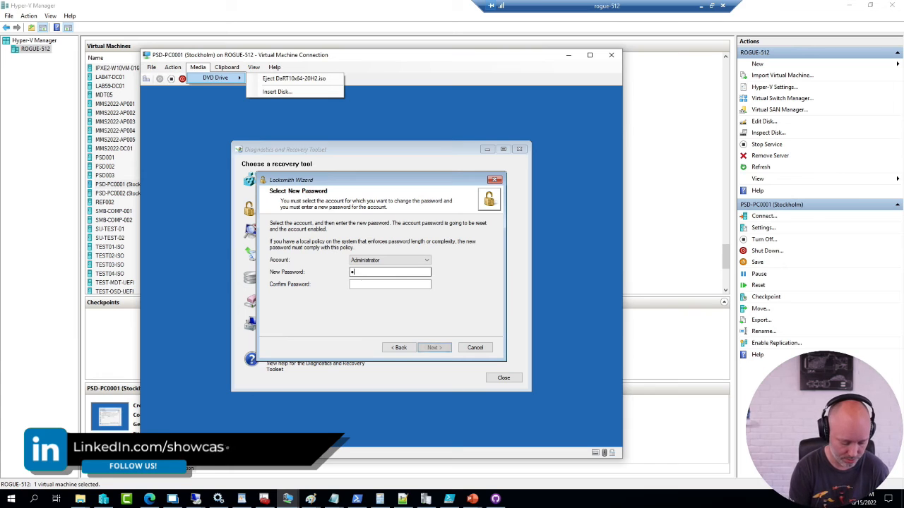
type("password")
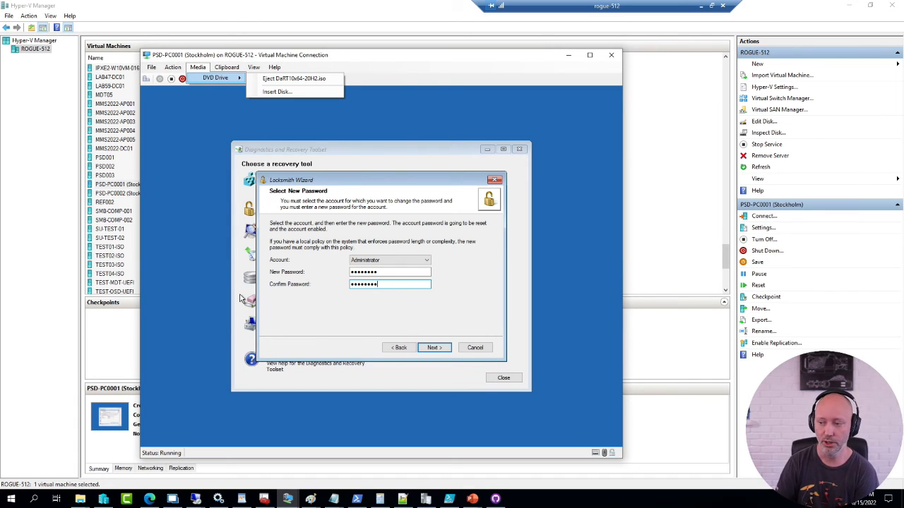
mouse_move(333, 339)
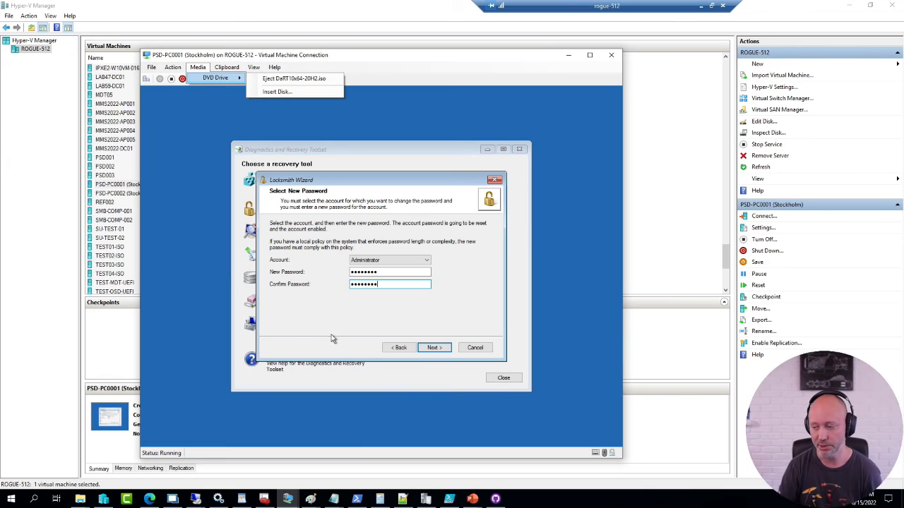
left_click(589, 55)
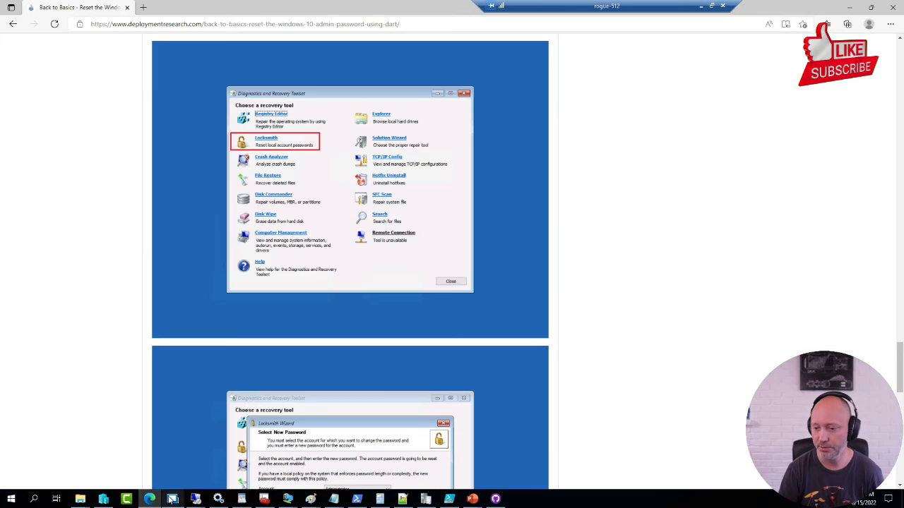
Scroll to the article's top, select its title, then select its web address.
scroll("up", 3)
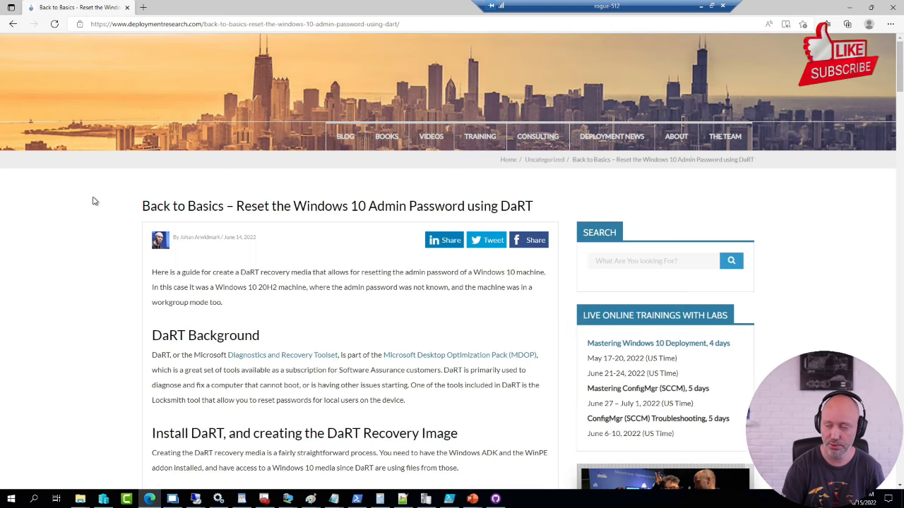
triple_click(337, 206)
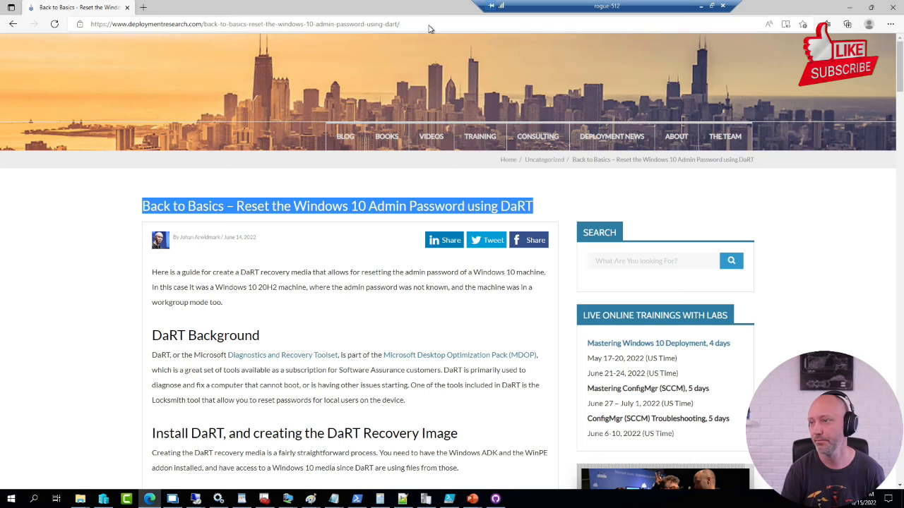
left_click(244, 23)
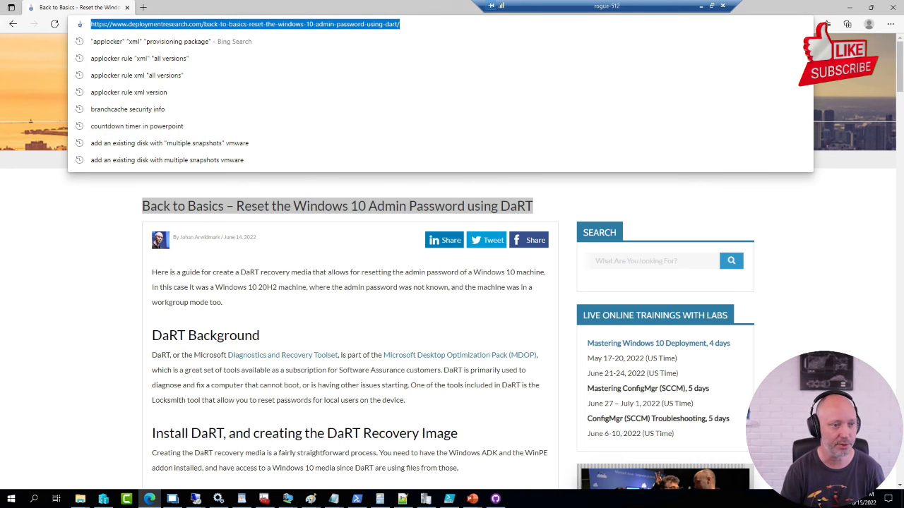